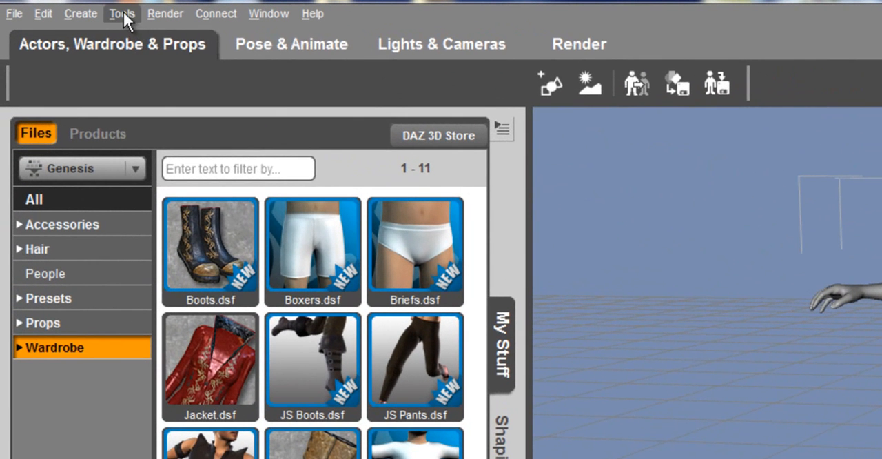
# Dress the Genesis figure in the red Jacket.dsf and the dark Shorts.dsf from Wardrobe
pyautogui.click(122, 13)
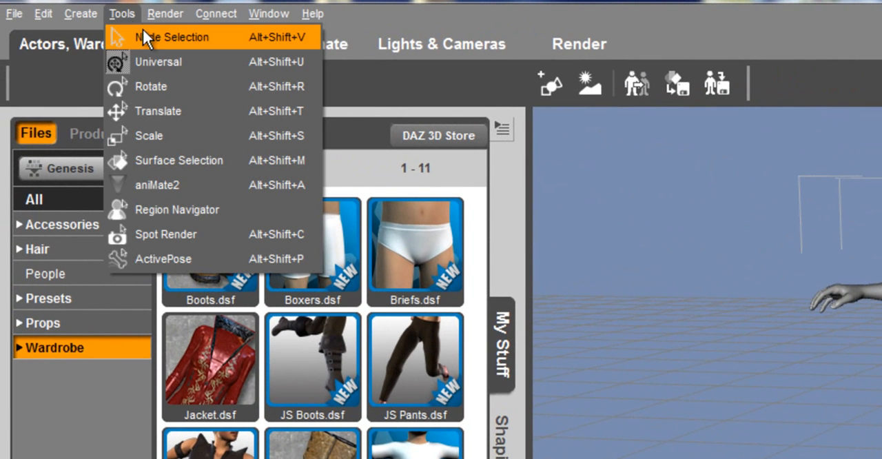
pyautogui.moveTo(165, 48)
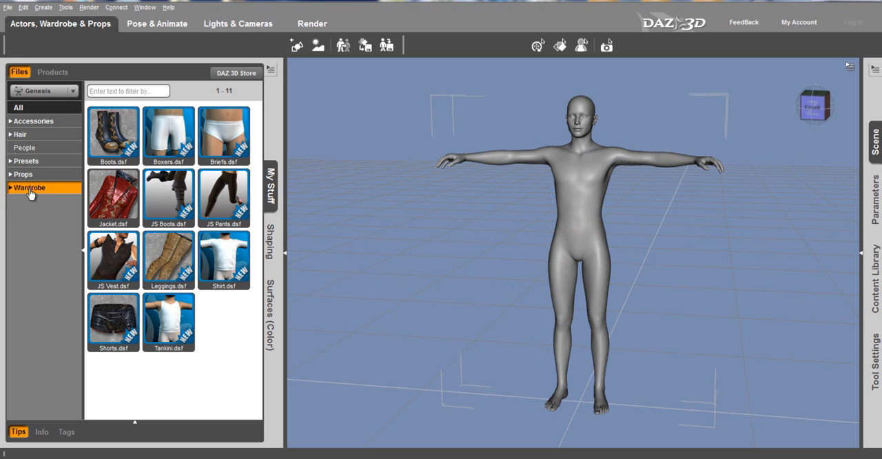
pyautogui.moveTo(31, 200)
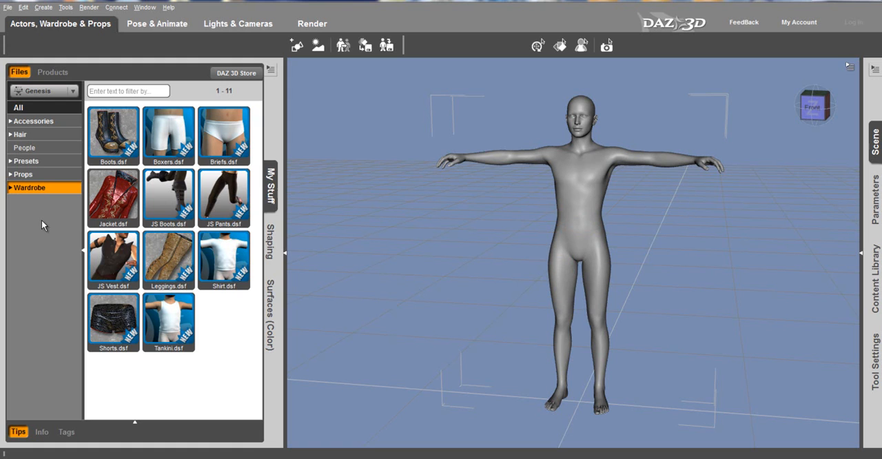
pyautogui.moveTo(28, 201)
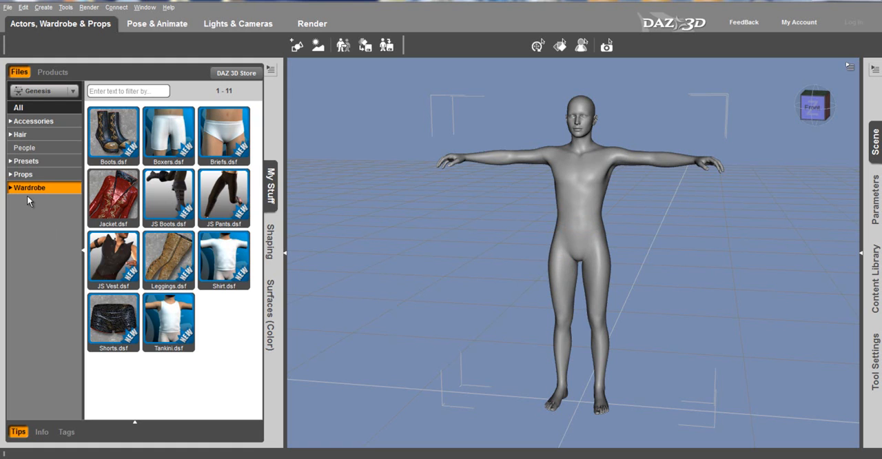
pyautogui.moveTo(111, 200)
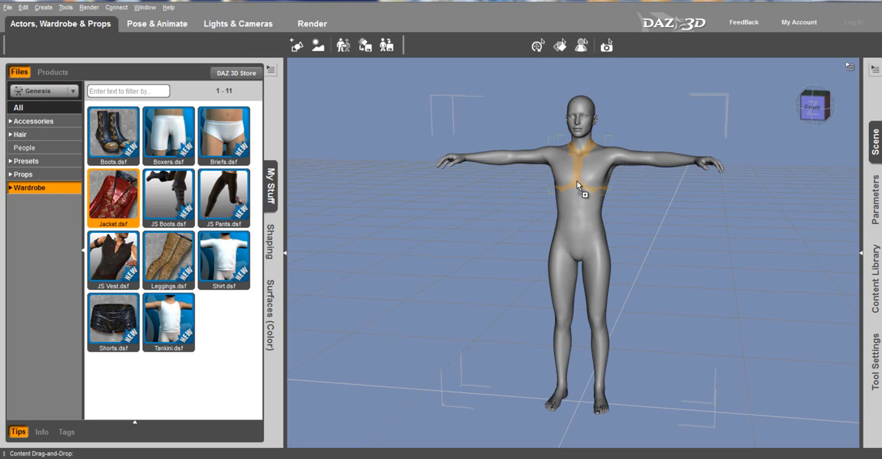
pyautogui.doubleClick(113, 198)
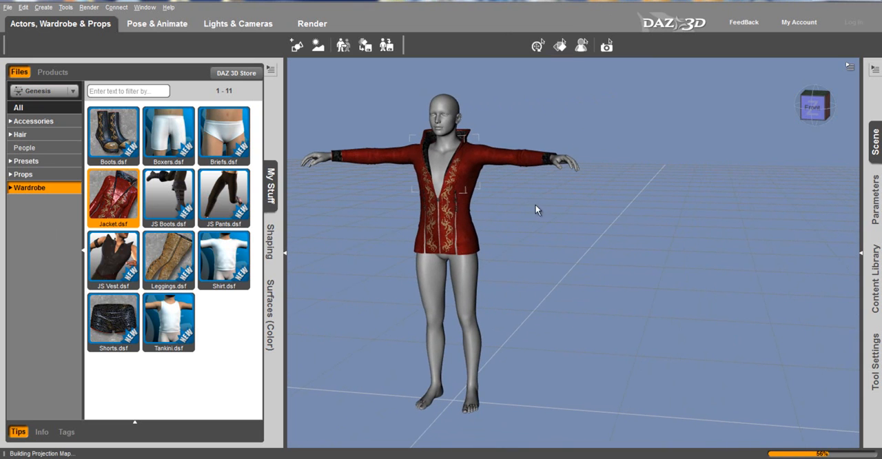
pyautogui.click(113, 320)
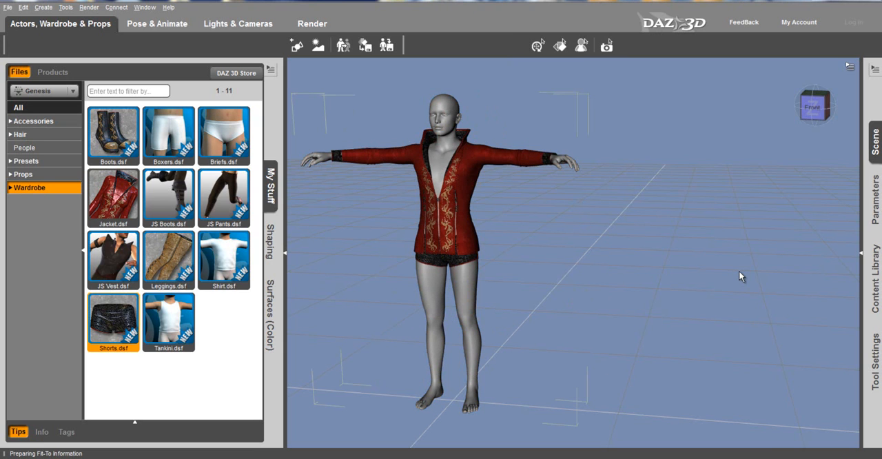
pyautogui.moveTo(731, 273)
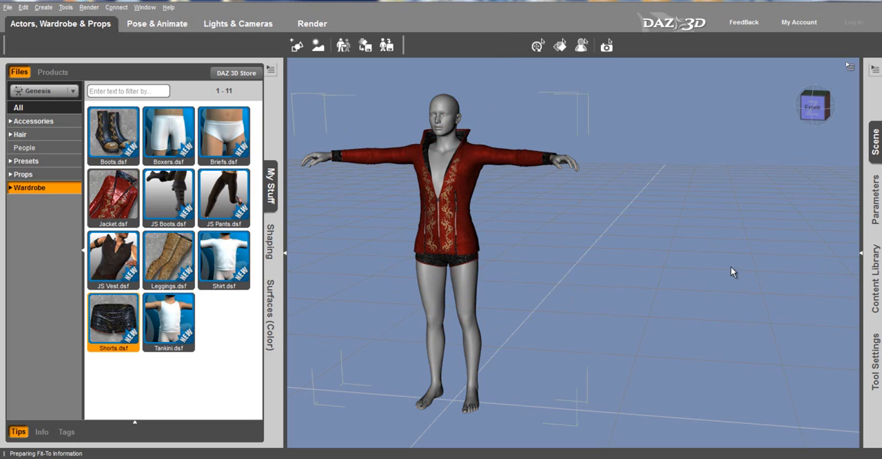
pyautogui.moveTo(714, 226)
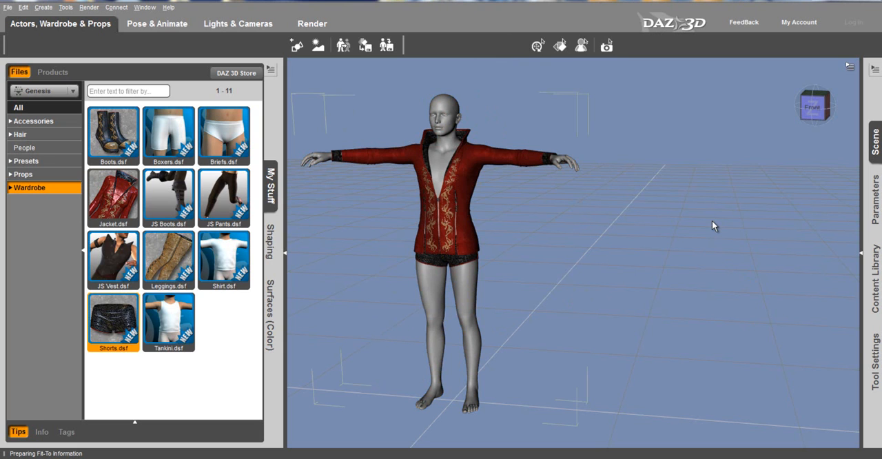
pyautogui.moveTo(470, 312)
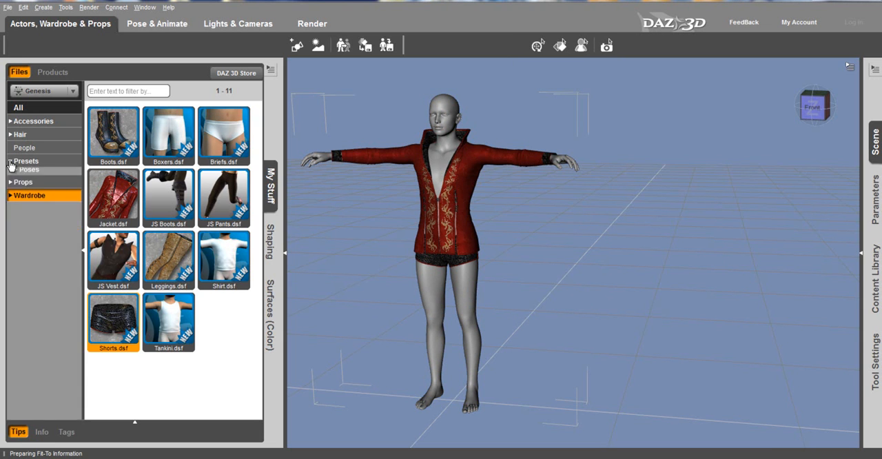
# Expand Presets > Materials > Genesis > Samples to list the sample skin materials
pyautogui.click(13, 160)
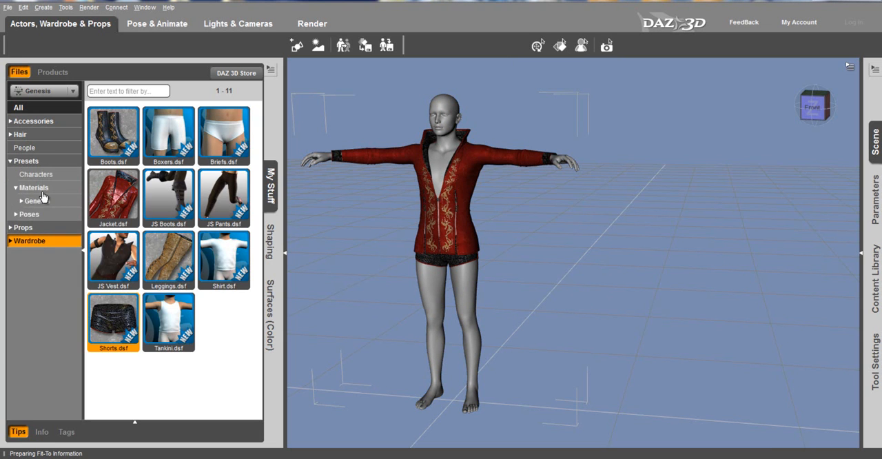
pyautogui.click(33, 201)
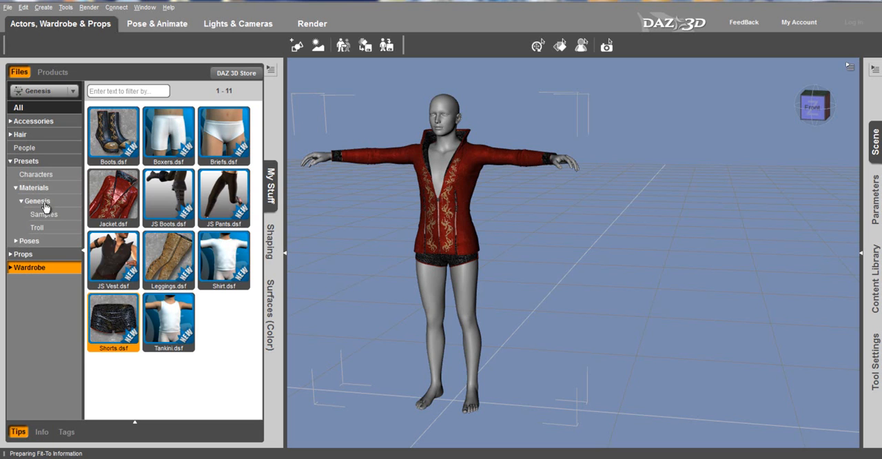
pyautogui.moveTo(43, 220)
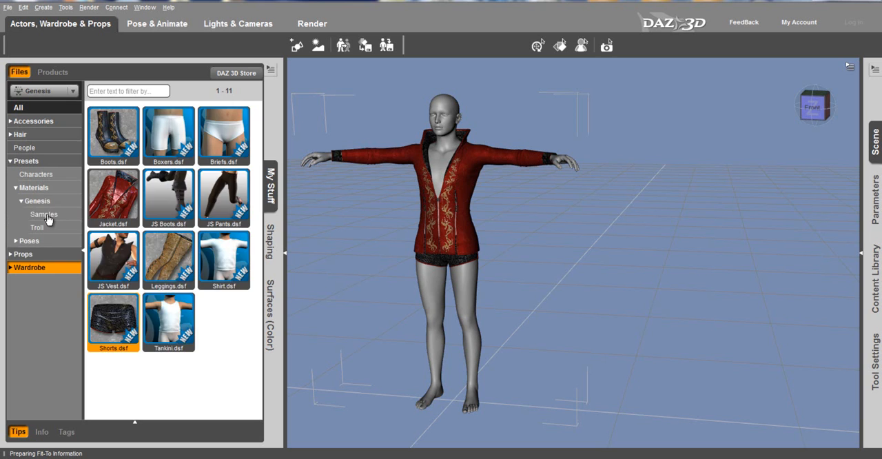
pyautogui.click(44, 215)
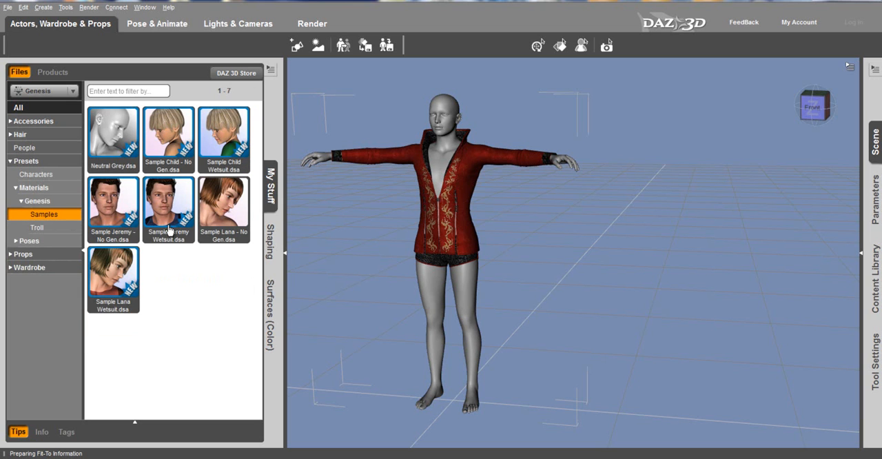
pyautogui.moveTo(223, 207)
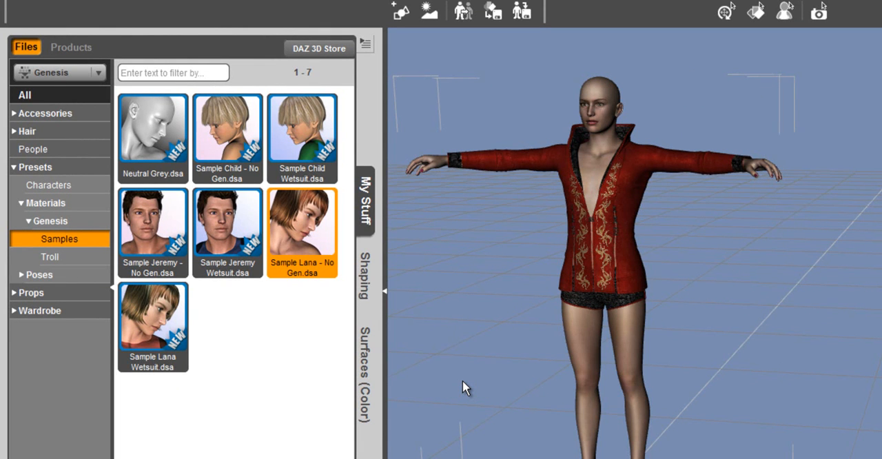
pyautogui.moveTo(372, 311)
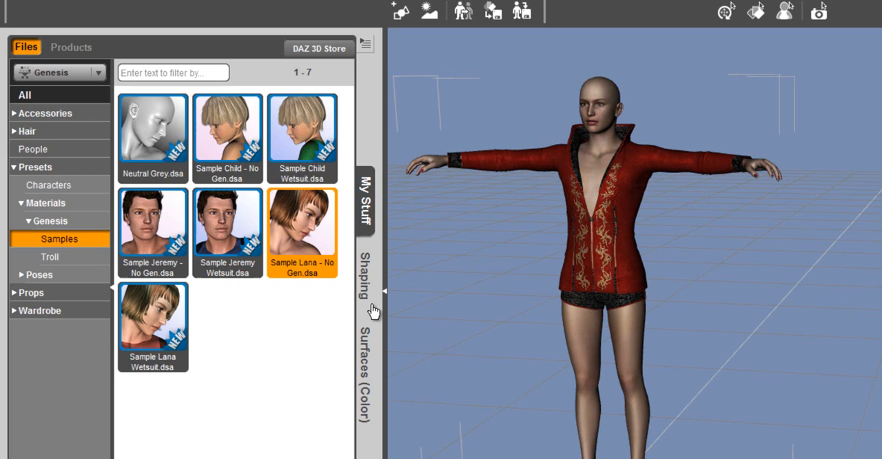
# Browse the Hair category in My Stuff to list the available hair items
pyautogui.click(28, 131)
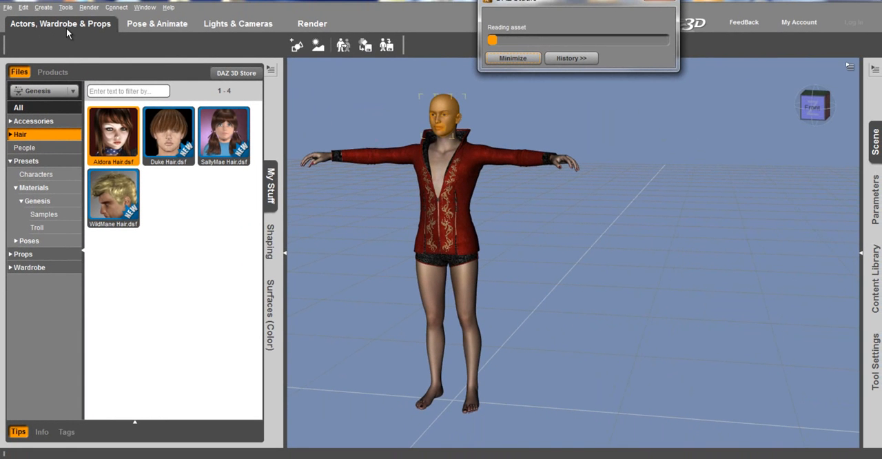
pyautogui.moveTo(69, 44)
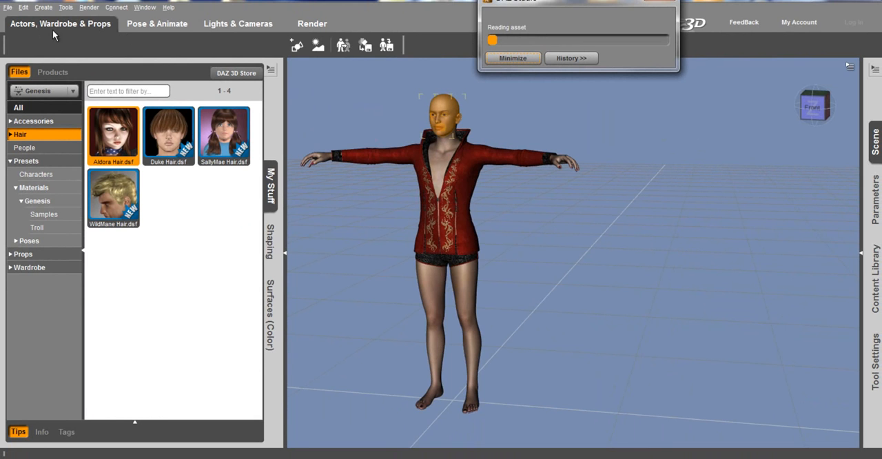
pyautogui.moveTo(220, 27)
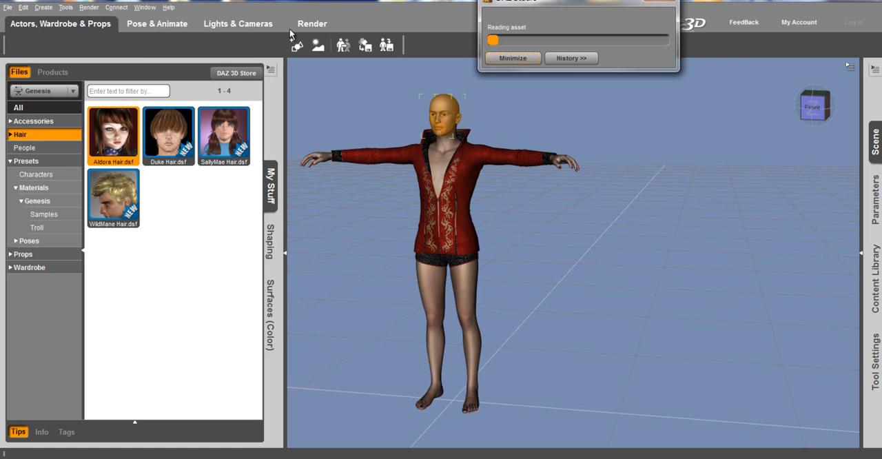
pyautogui.moveTo(268, 217)
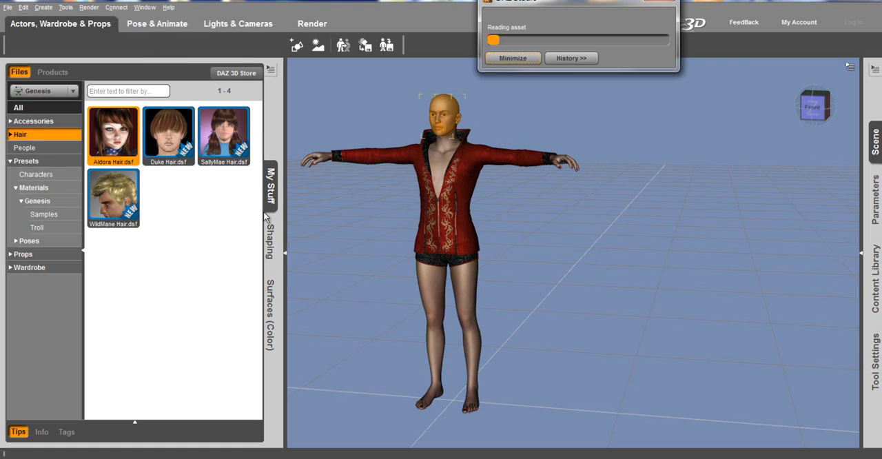
pyautogui.moveTo(255, 118)
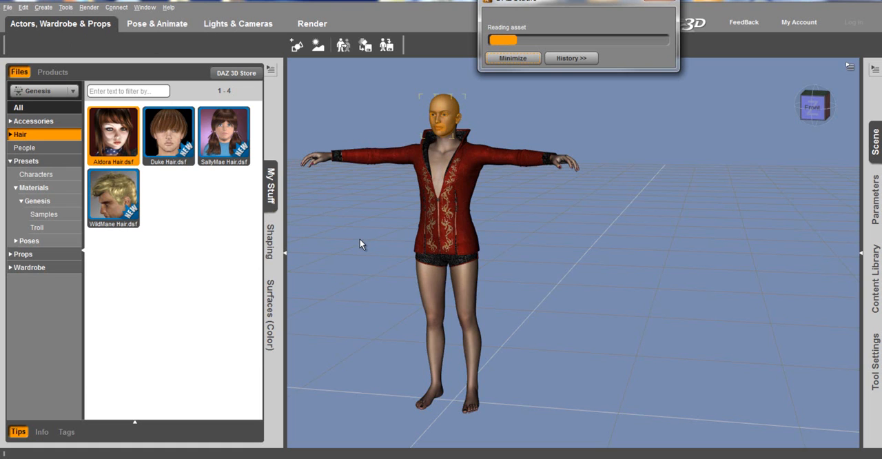
pyautogui.moveTo(300, 66)
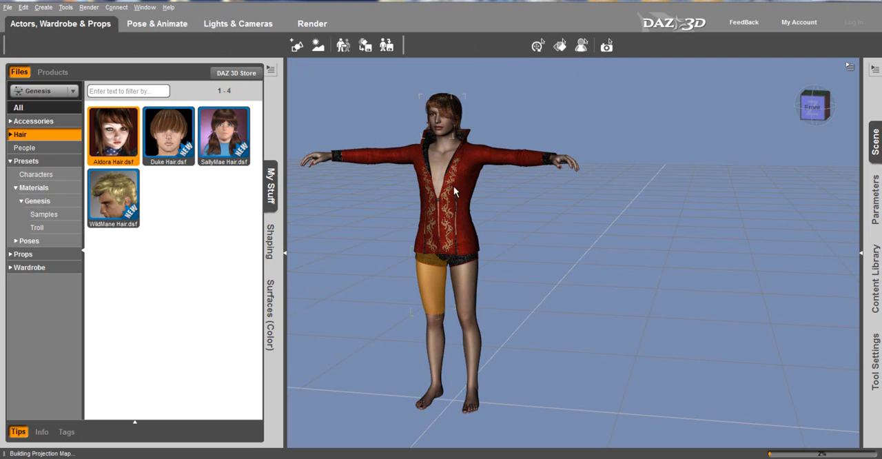
# Load Aldora Hair, select it in the viewport and list its material presets
pyautogui.doubleClick(113, 196)
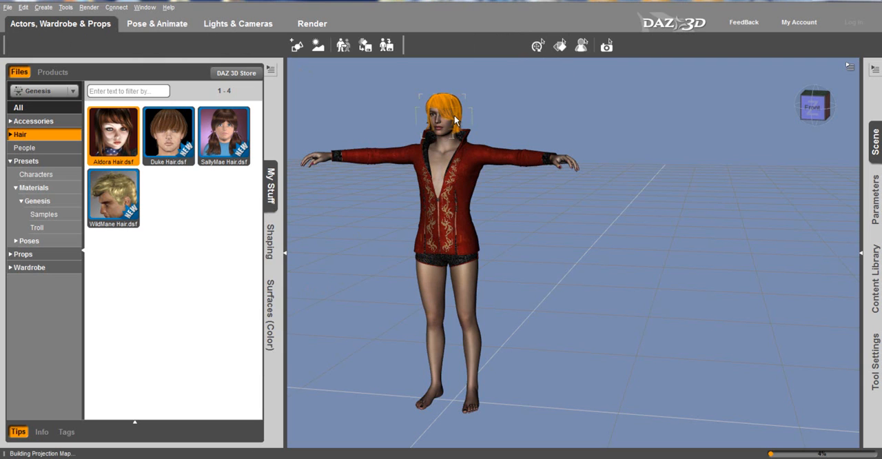
pyautogui.rightClick(455, 117)
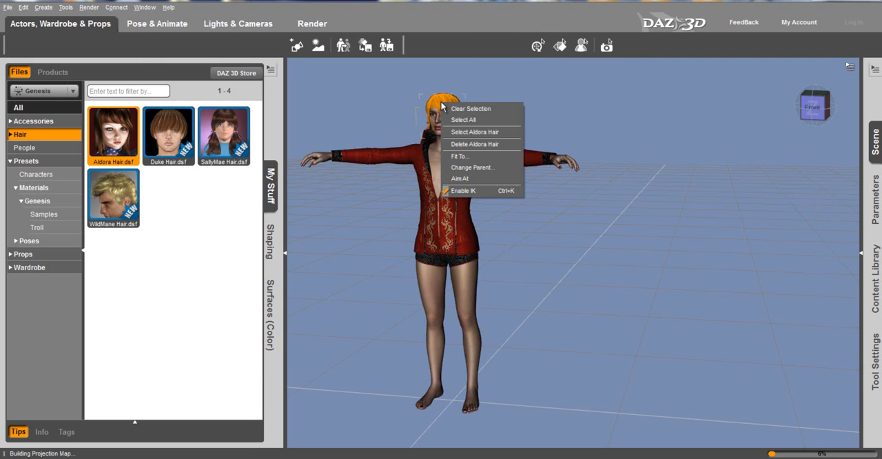
pyautogui.moveTo(485, 131)
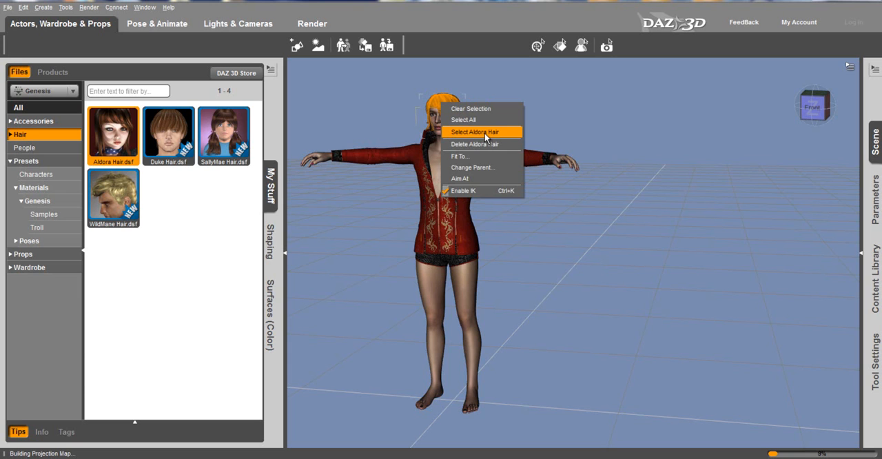
pyautogui.click(480, 131)
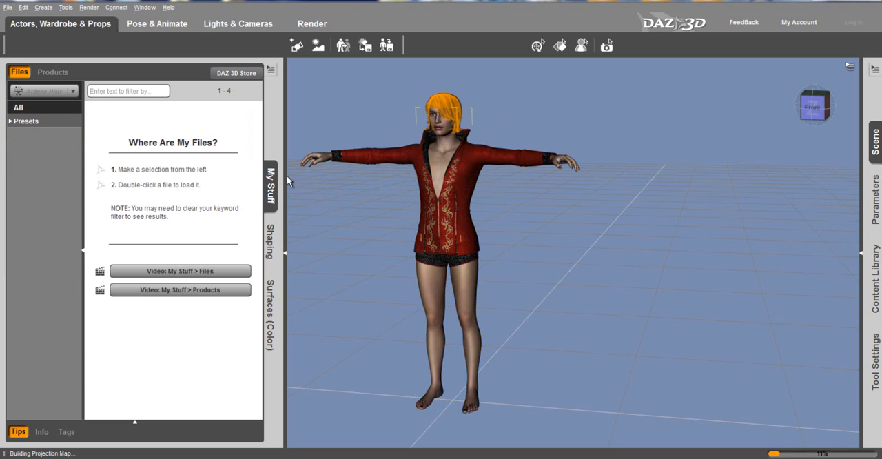
pyautogui.click(9, 122)
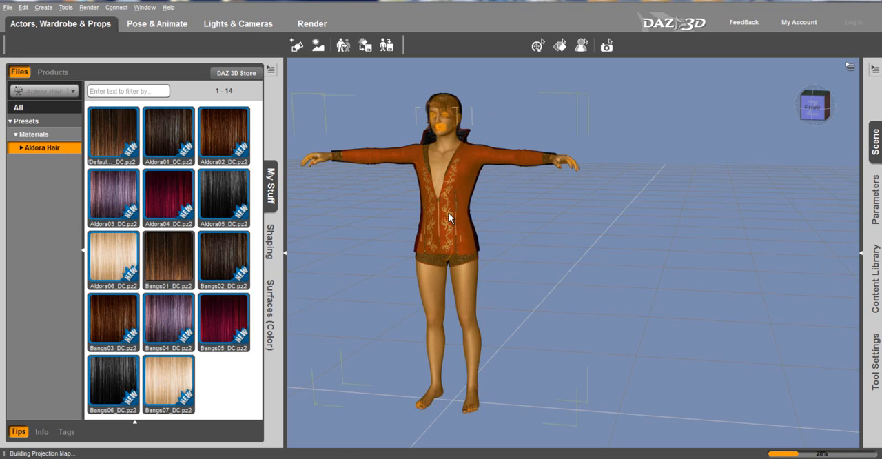
# Select the Magus Jacket and apply its pale brown patterned material preset
pyautogui.rightClick(448, 217)
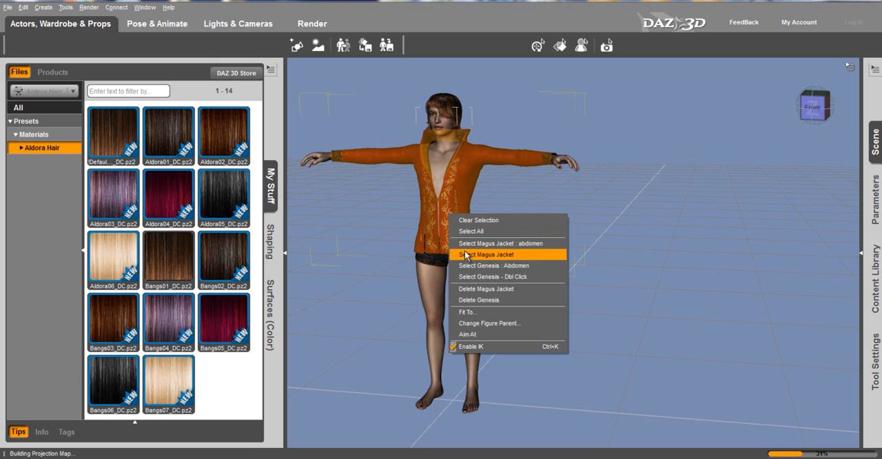
pyautogui.click(488, 254)
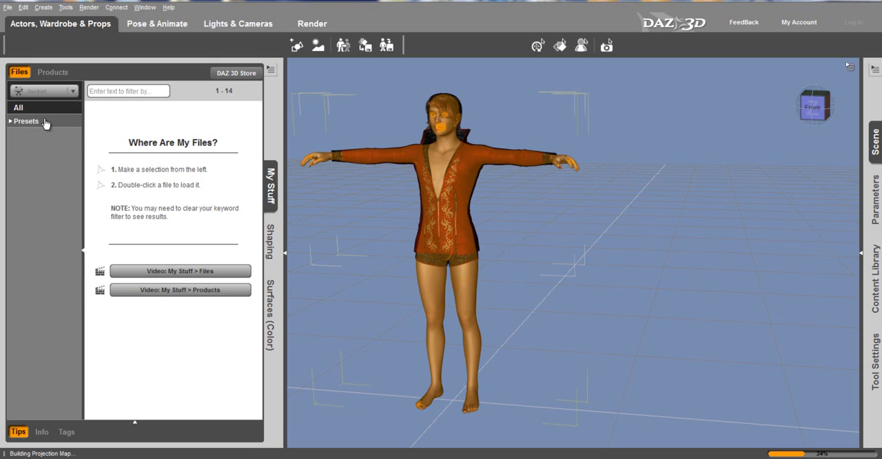
pyautogui.click(25, 121)
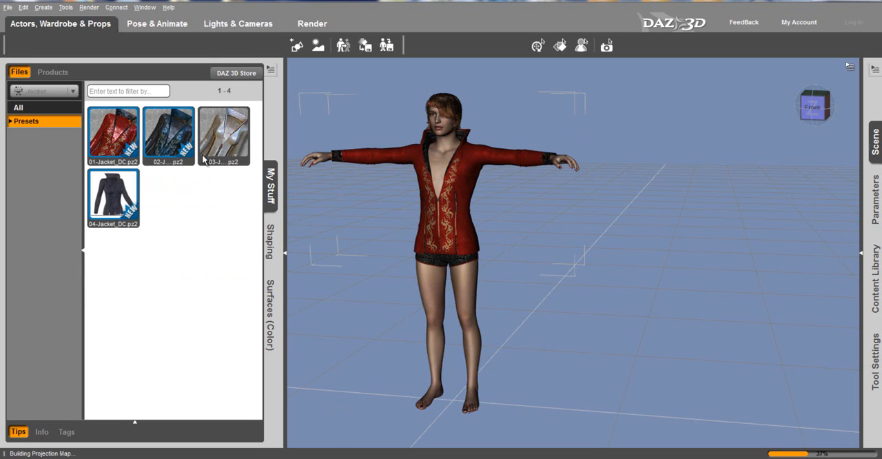
pyautogui.click(224, 135)
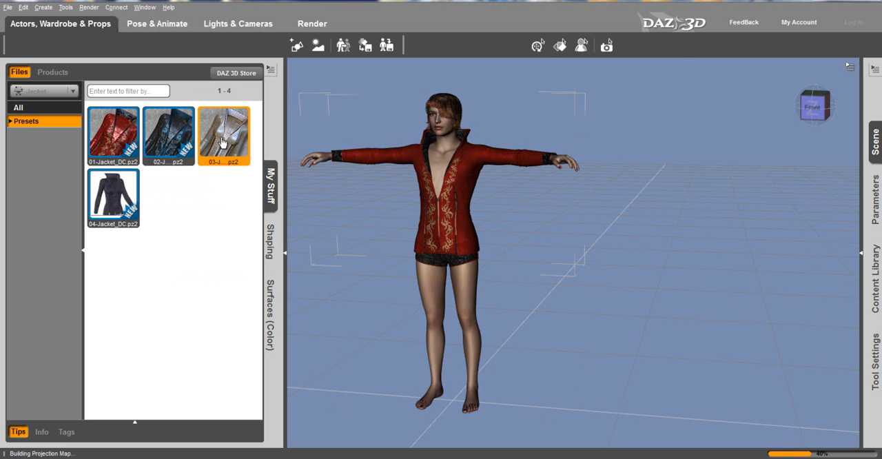
pyautogui.doubleClick(223, 135)
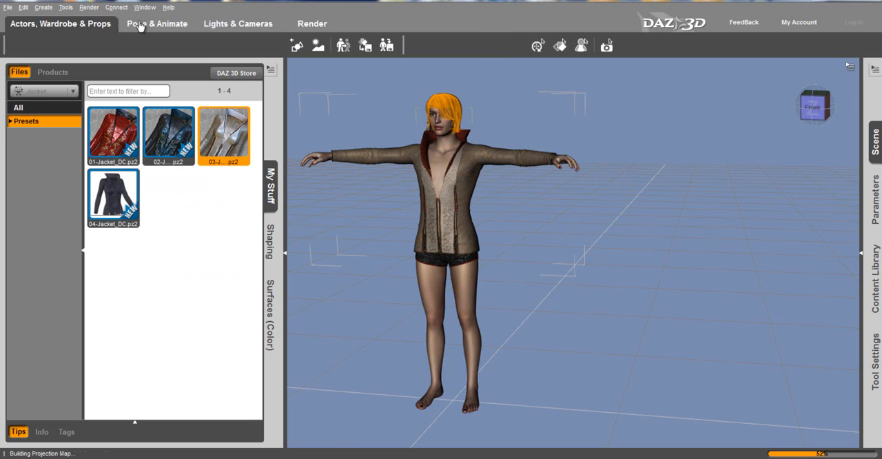
# In Pose & Animate, expand Poses > Genesis > BasicFemale to list the female poses
pyautogui.click(156, 23)
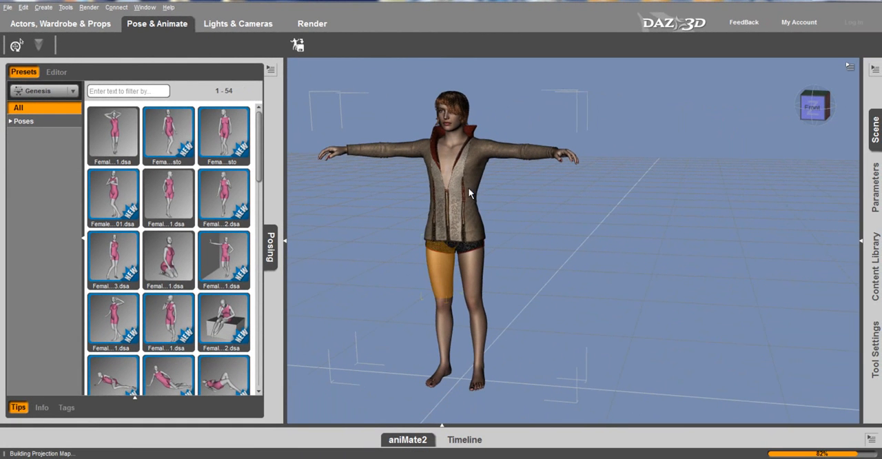
pyautogui.moveTo(462, 190)
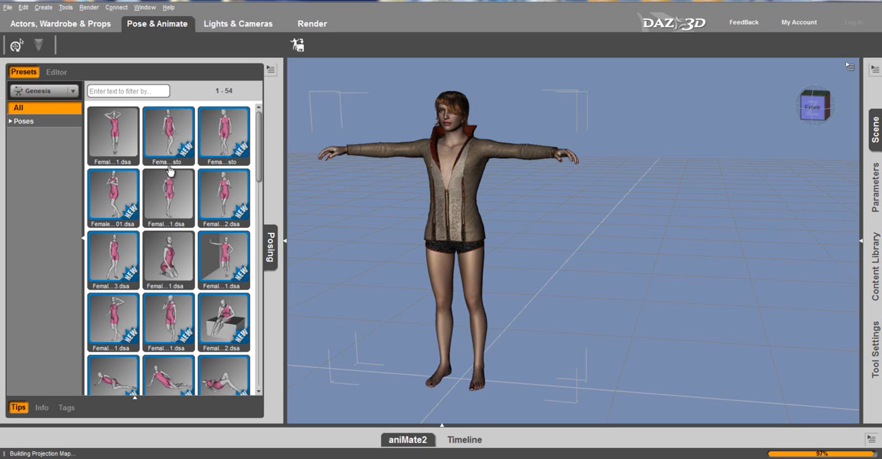
pyautogui.click(9, 120)
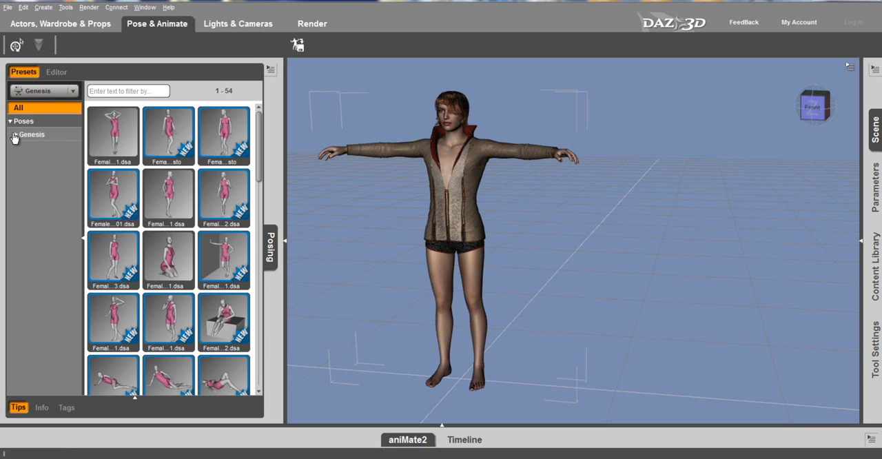
pyautogui.click(11, 135)
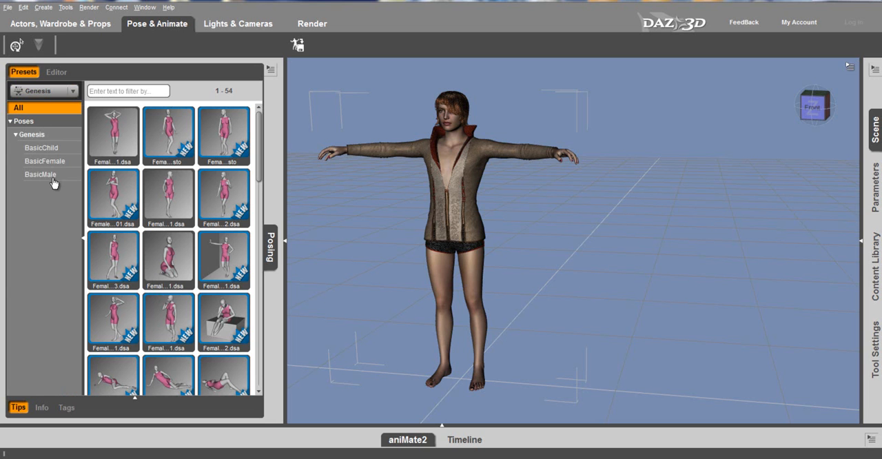
pyautogui.click(44, 159)
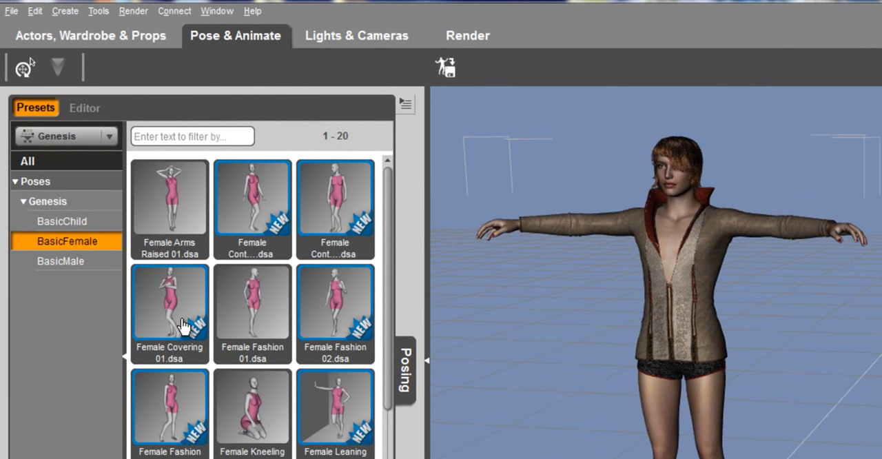
pyautogui.moveTo(168, 455)
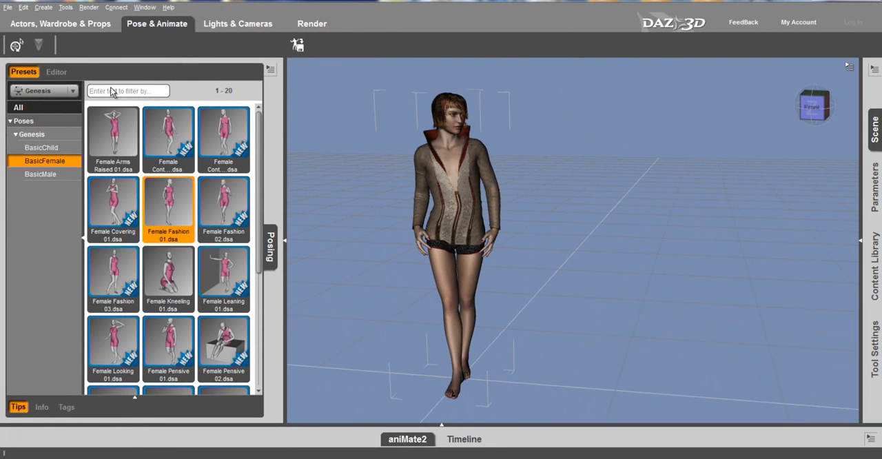
# In Shaping > Female, set the Basic Female shape slider to 1.00
pyautogui.click(58, 25)
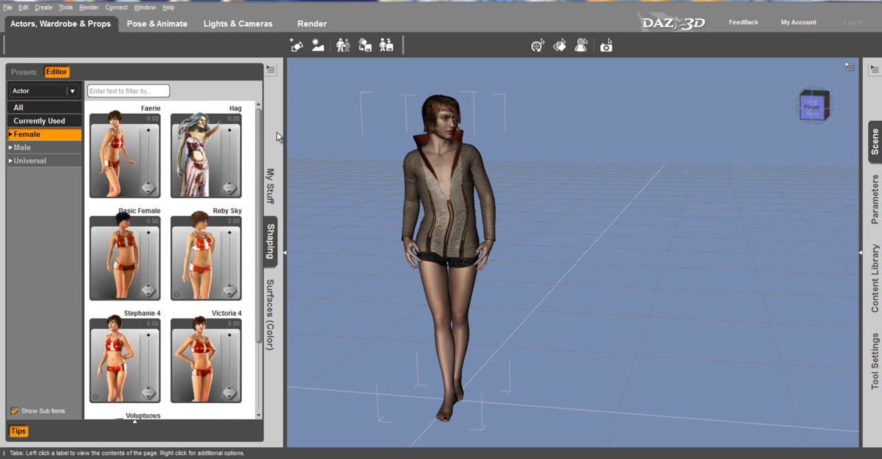
pyautogui.moveTo(235, 213)
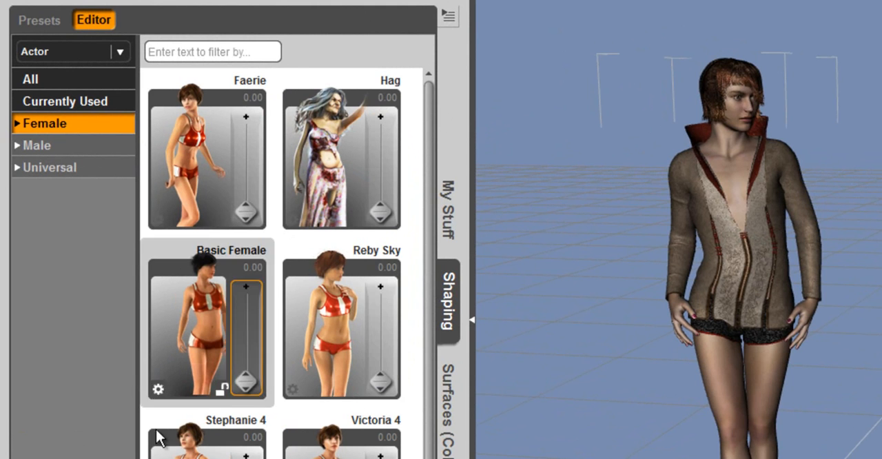
pyautogui.scroll(-3)
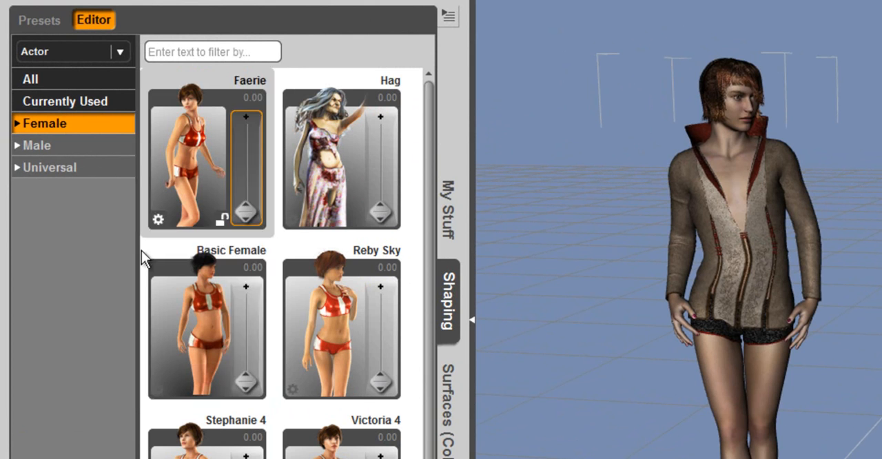
pyautogui.moveTo(257, 121)
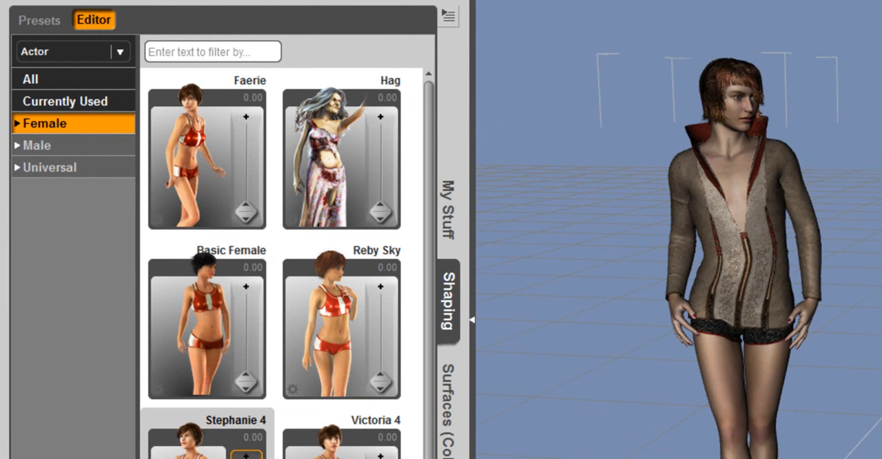
pyautogui.moveTo(246, 378)
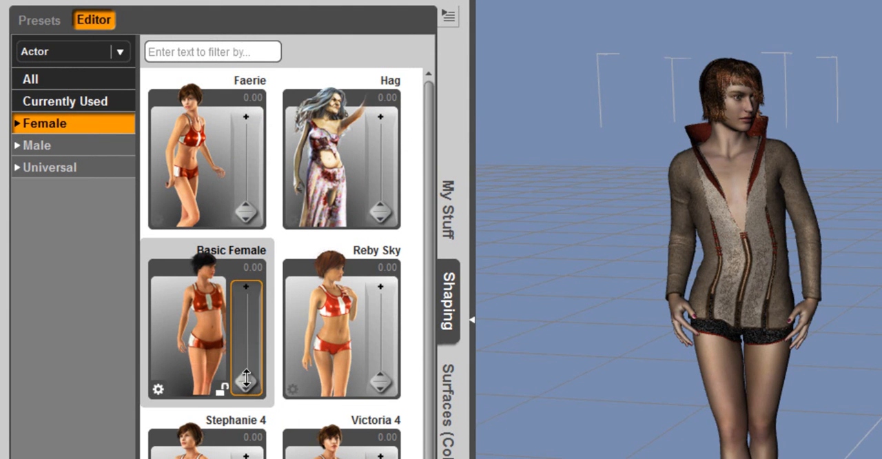
pyautogui.moveTo(247, 369); pyautogui.dragTo(247, 303)
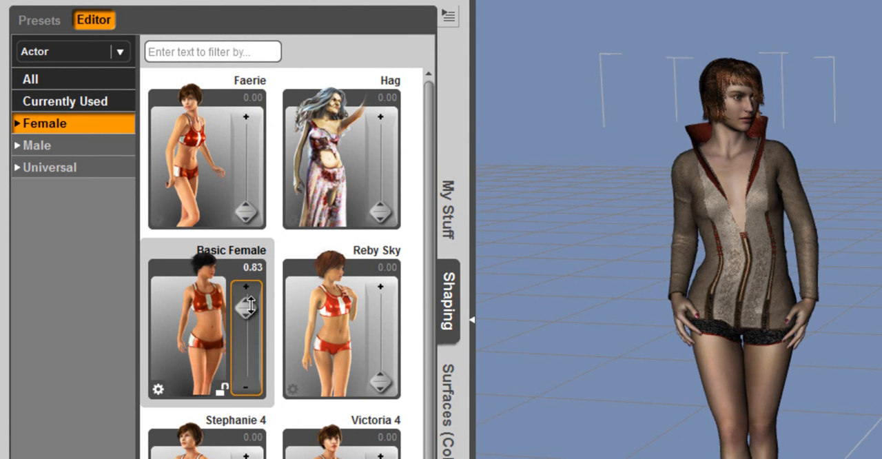
pyautogui.moveTo(248, 306); pyautogui.dragTo(248, 274)
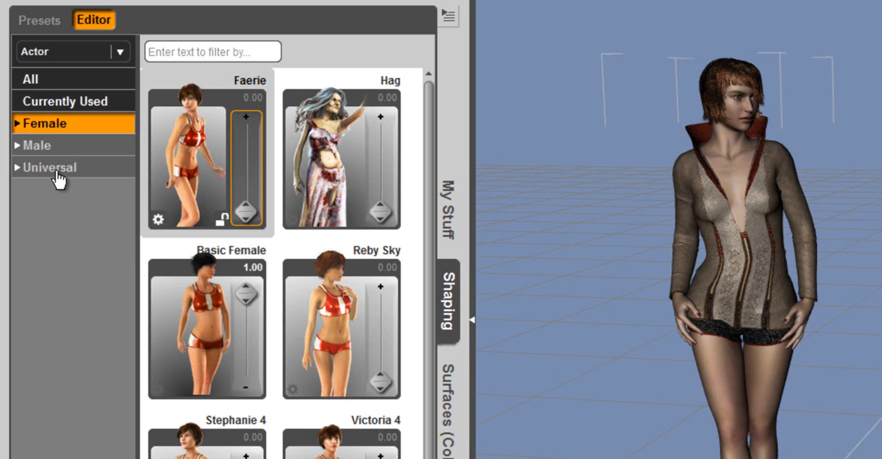
# Set Universal Body Tone to 0.49 and review the currently used shapes
pyautogui.click(50, 166)
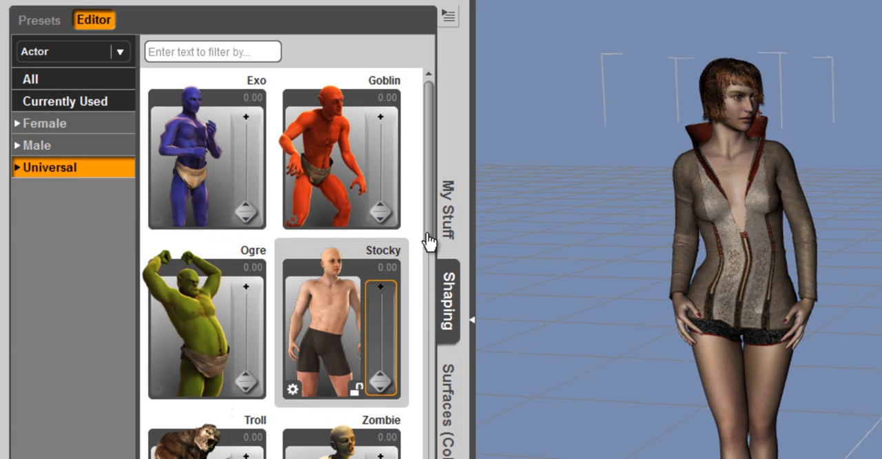
pyautogui.scroll(-3)
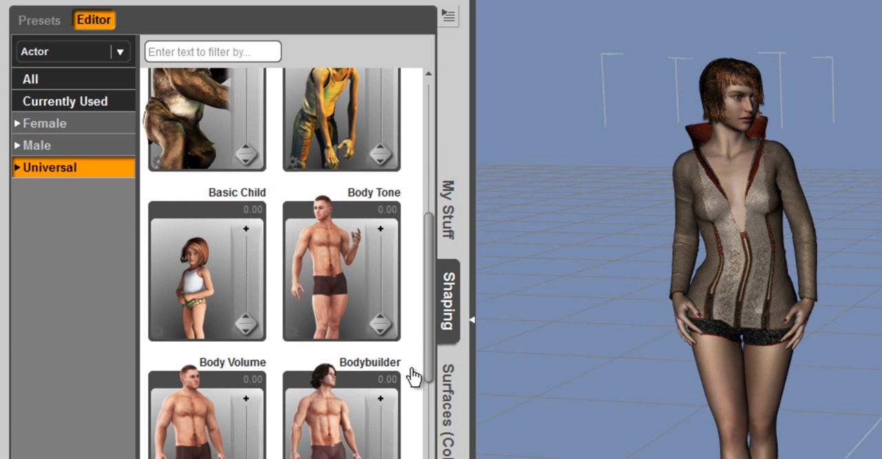
pyautogui.scroll(-3)
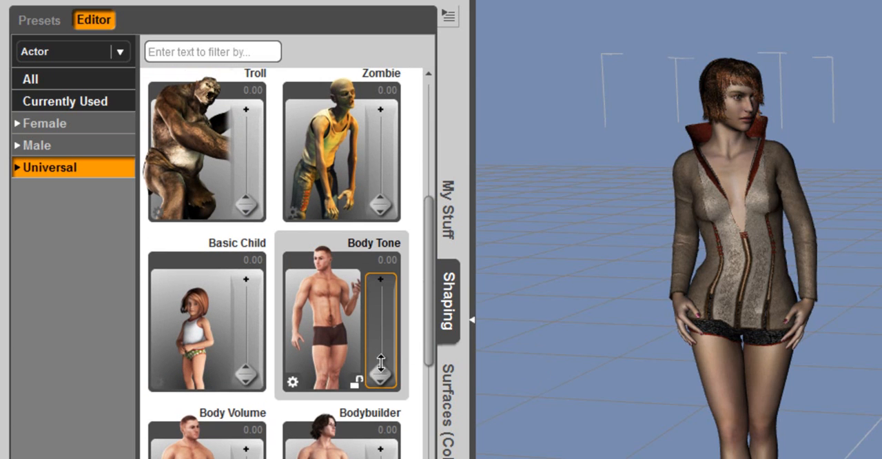
pyautogui.moveTo(381, 362); pyautogui.dragTo(380, 306)
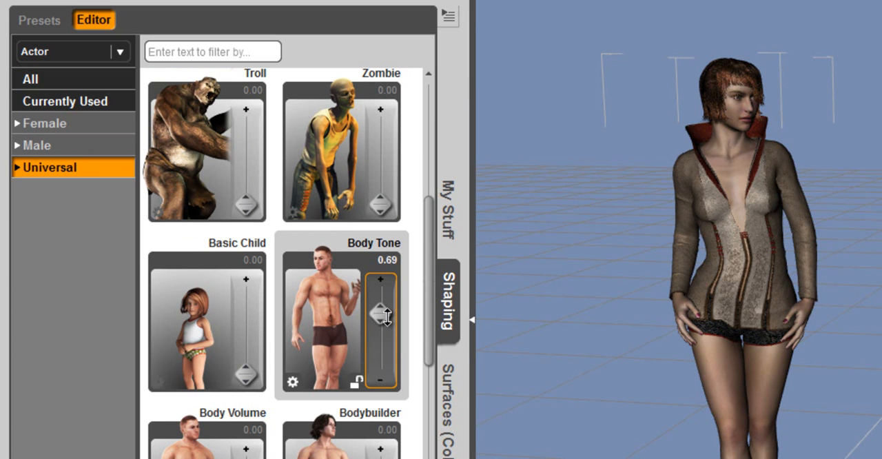
pyautogui.moveTo(380, 310); pyautogui.dragTo(381, 328)
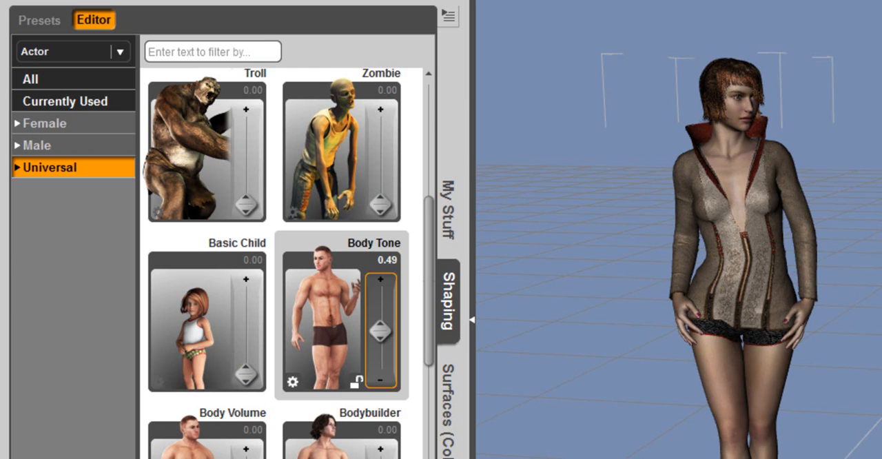
pyautogui.click(64, 101)
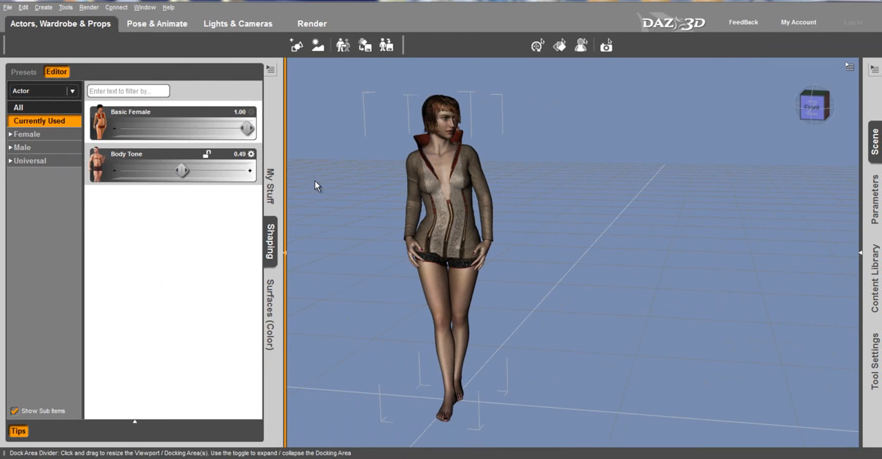
pyautogui.moveTo(273, 186)
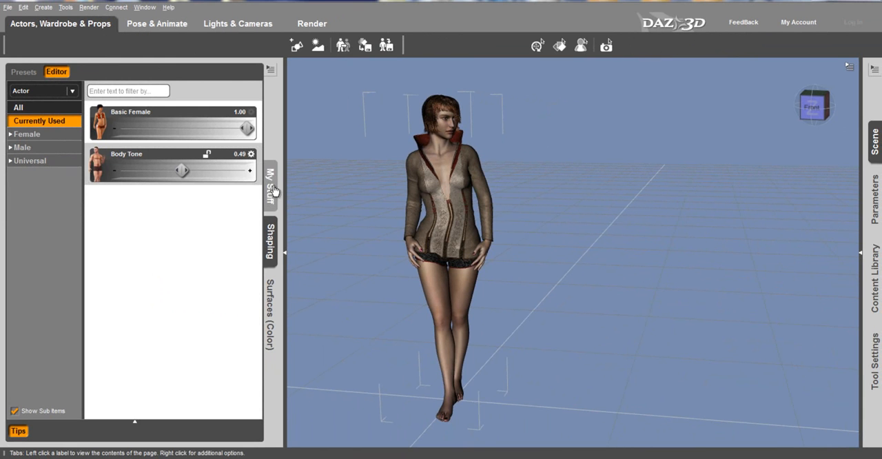
# In Lights & Cameras, expand Presets > Lights to list the light presets
pyautogui.click(159, 22)
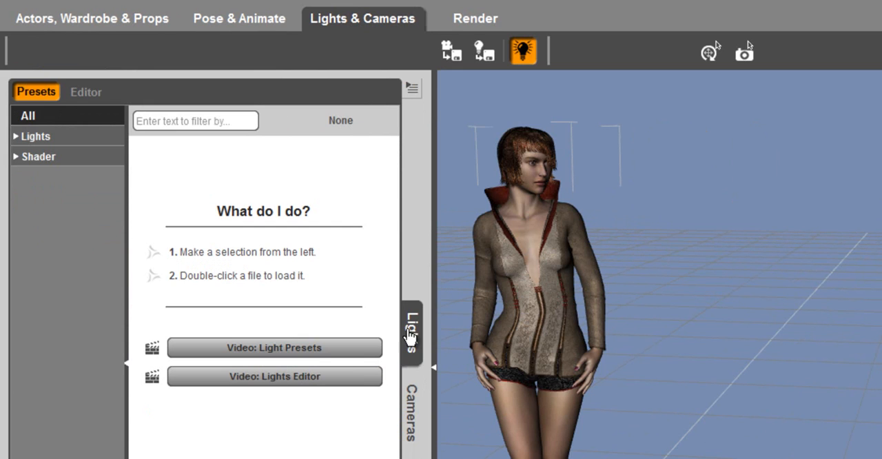
pyautogui.moveTo(36, 101)
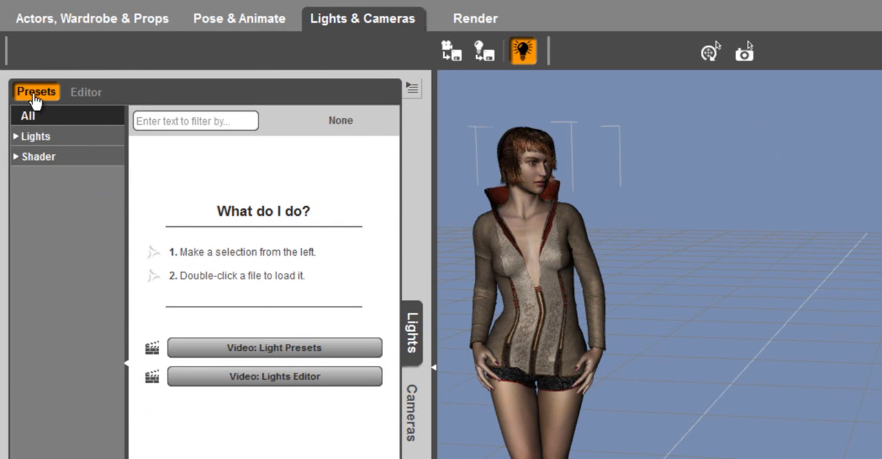
pyautogui.click(15, 135)
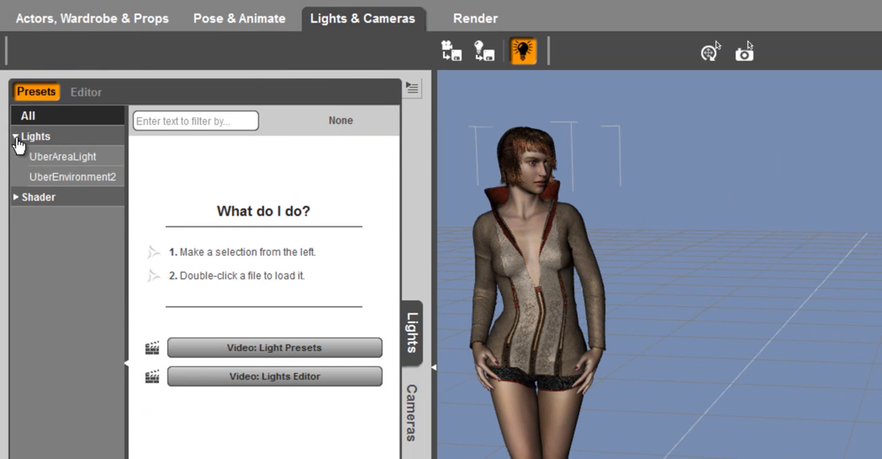
pyautogui.click(36, 135)
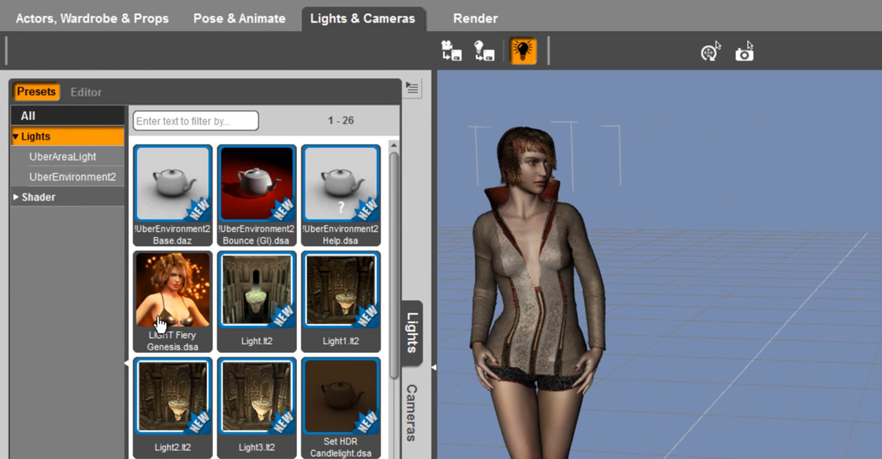
pyautogui.moveTo(168, 319)
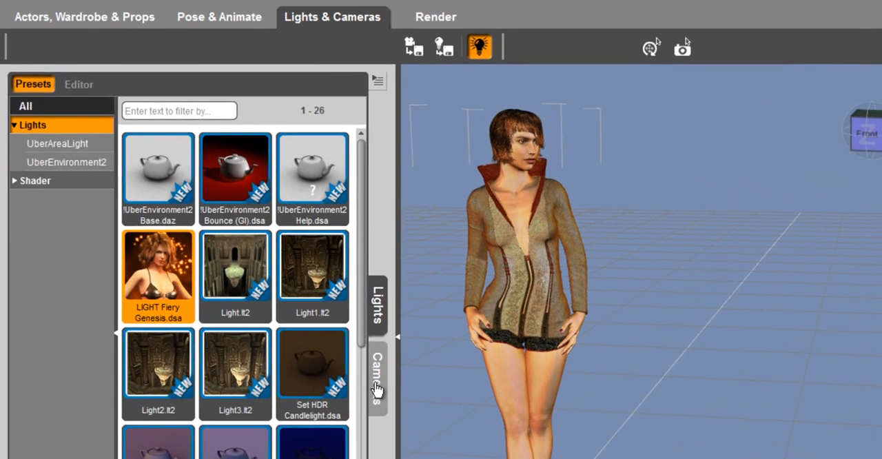
# Apply the CAMERA Fiery Genesis.dsa position preset from Cameras > Presets > Positions
pyautogui.click(78, 85)
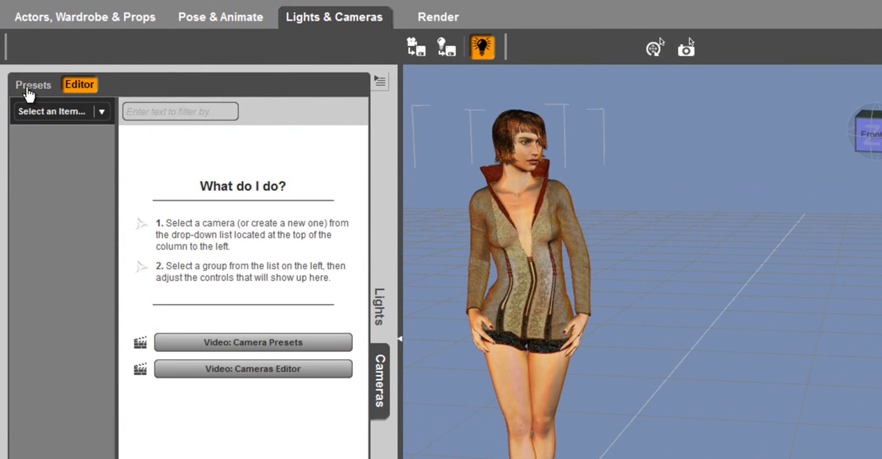
pyautogui.click(33, 84)
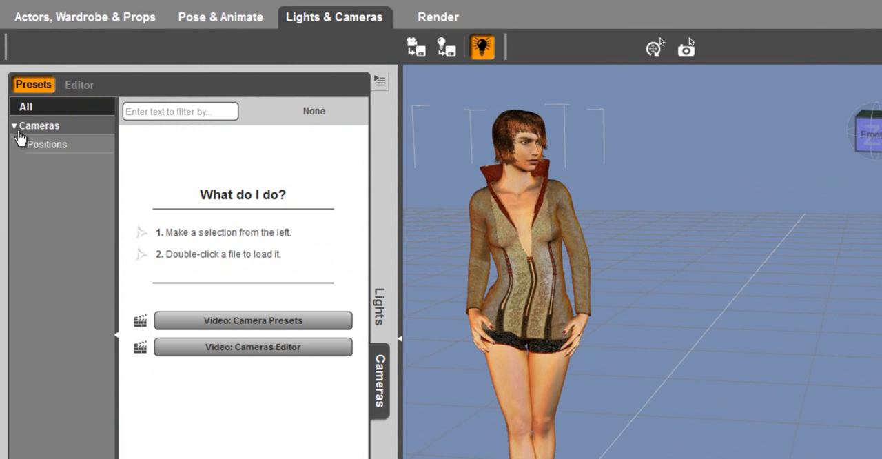
pyautogui.click(46, 143)
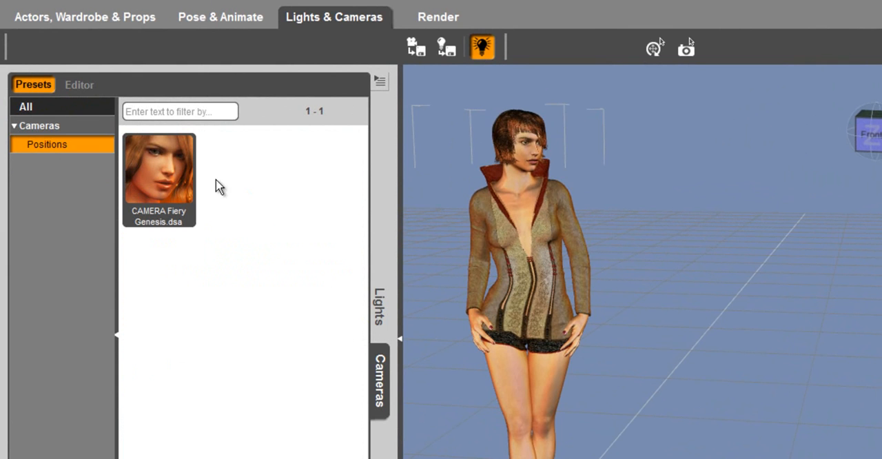
pyautogui.moveTo(151, 174)
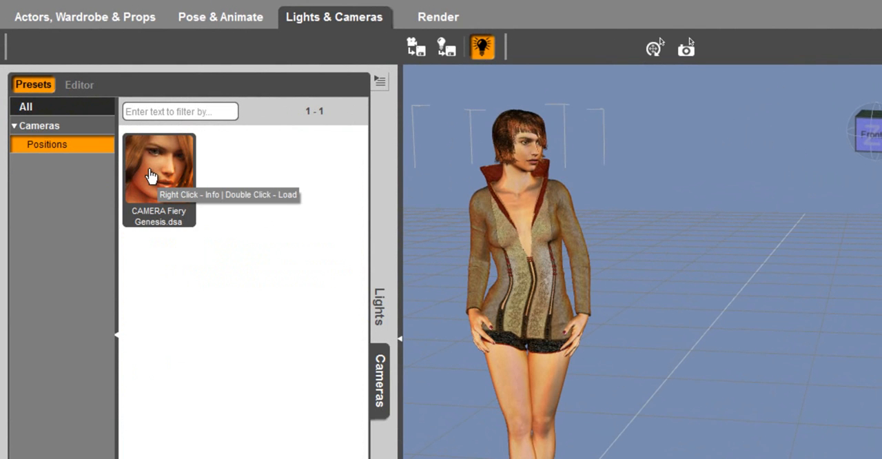
pyautogui.doubleClick(160, 167)
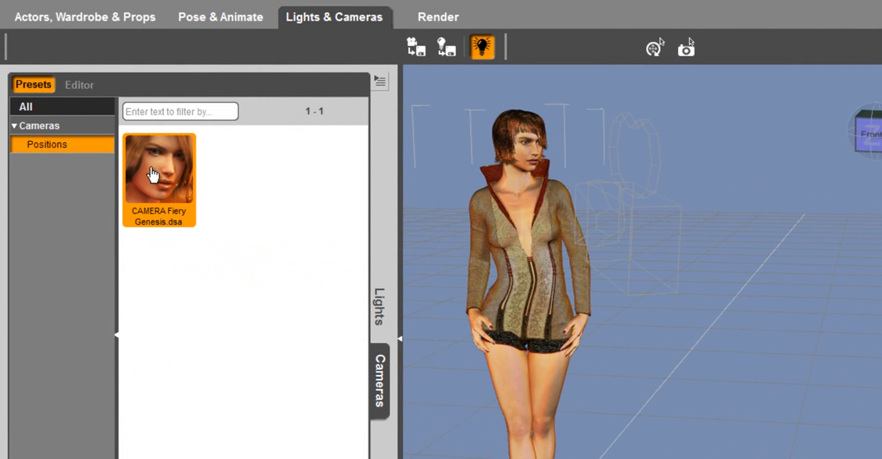
pyautogui.moveTo(555, 160)
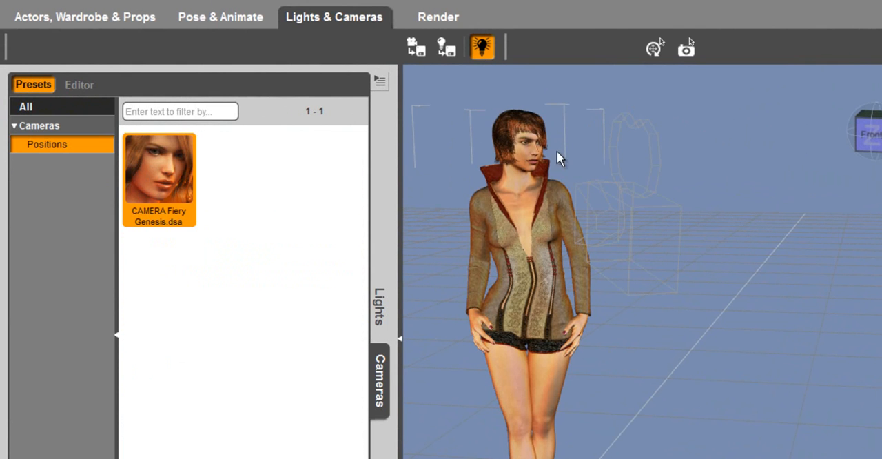
pyautogui.moveTo(639, 133)
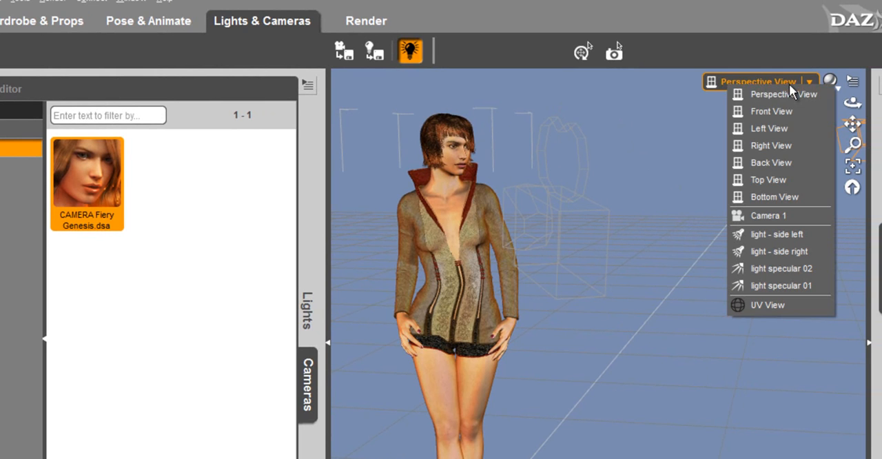
pyautogui.moveTo(772, 110)
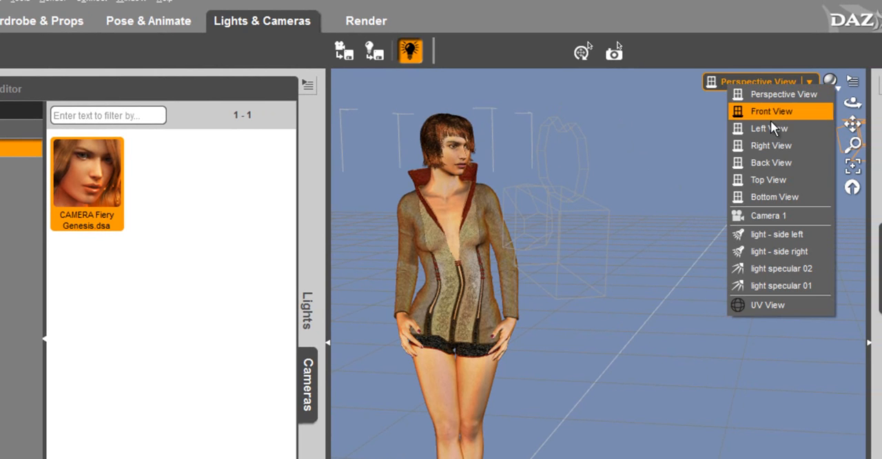
pyautogui.moveTo(775, 215)
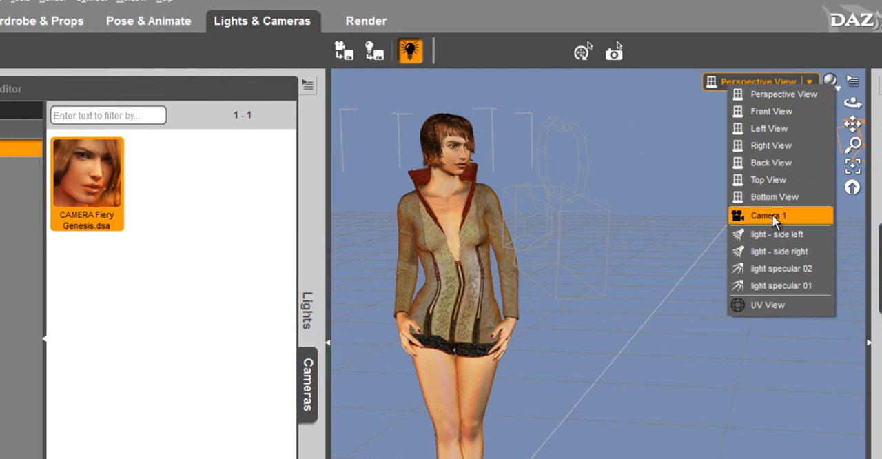
pyautogui.moveTo(775, 222)
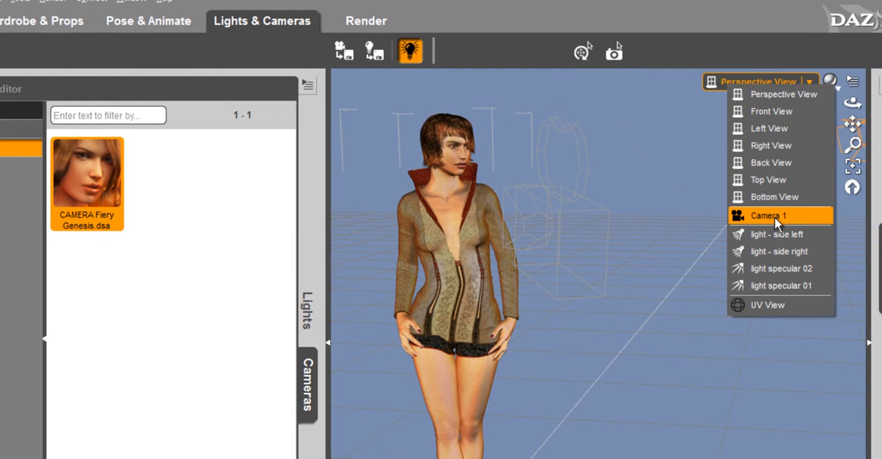
# Switch the viewport to look through Camera 1 for a close-up of the face
pyautogui.click(769, 215)
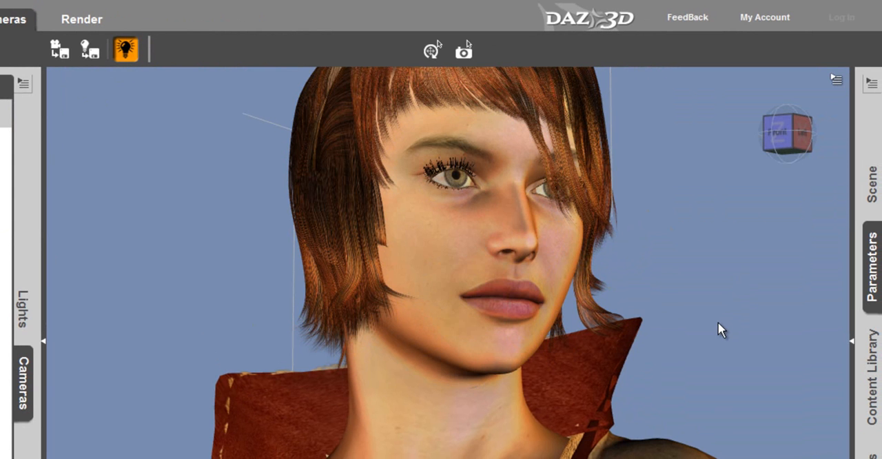
pyautogui.moveTo(874, 188)
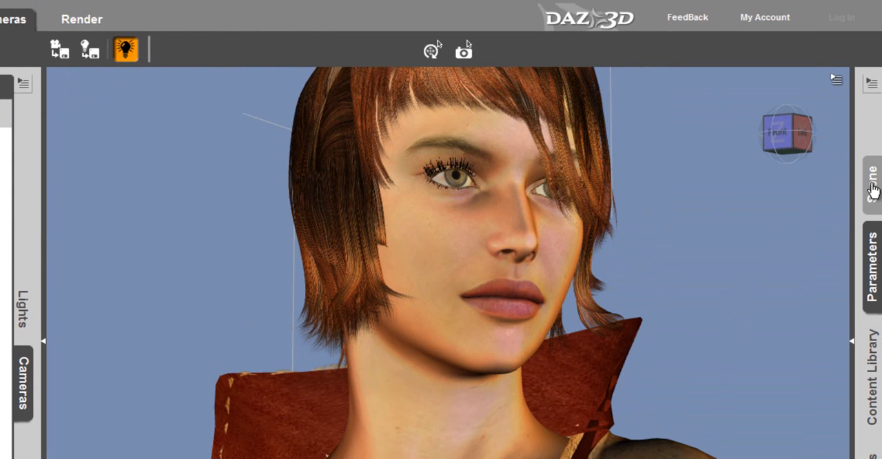
# Select Genesis's Right Eye and Left Eye bones together and show their parameters
pyautogui.click(874, 181)
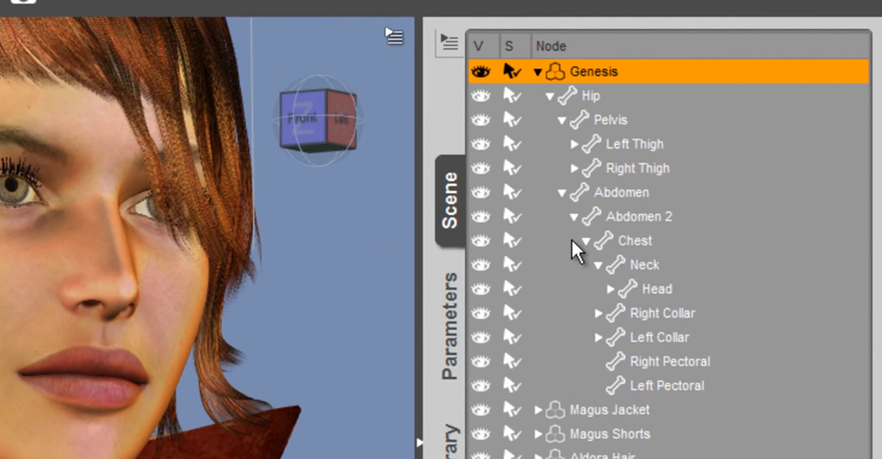
pyautogui.moveTo(608, 210)
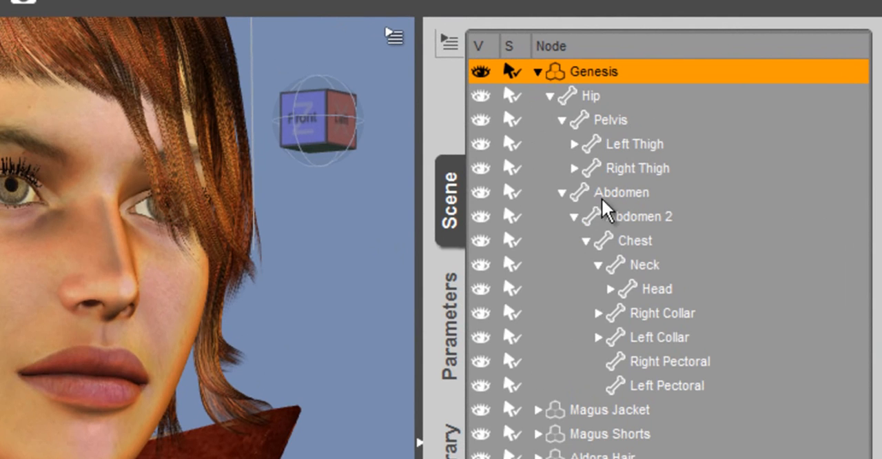
pyautogui.click(657, 289)
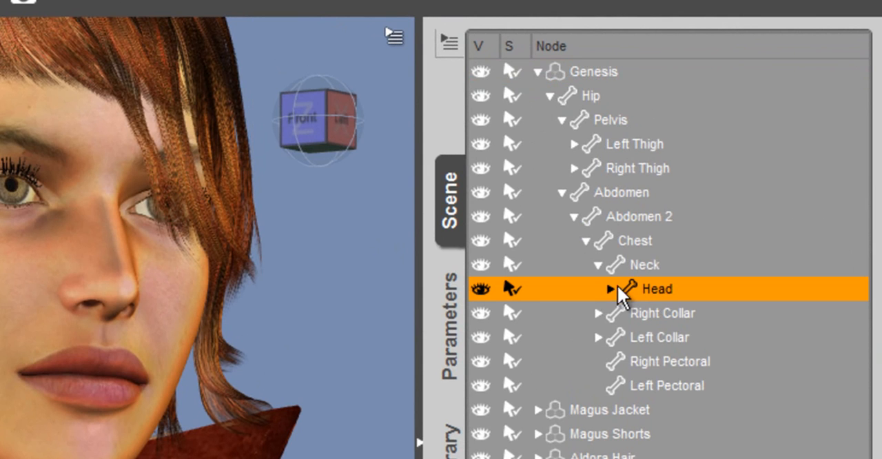
pyautogui.click(612, 290)
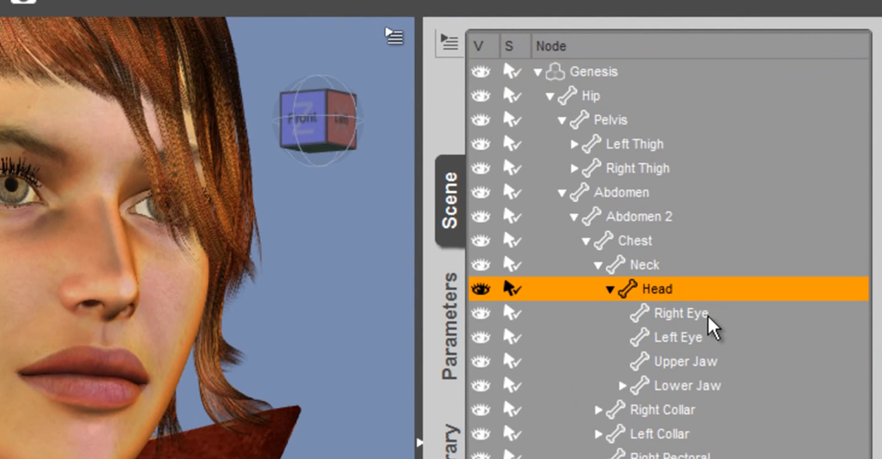
pyautogui.click(677, 313)
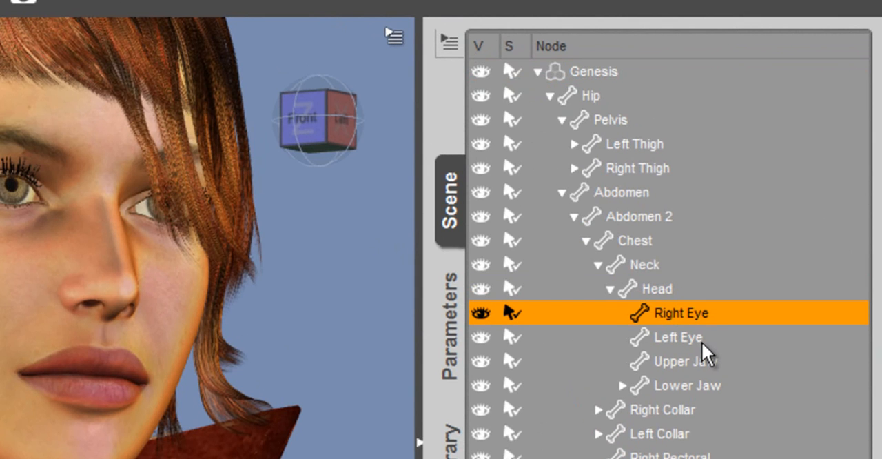
pyautogui.click(678, 337)
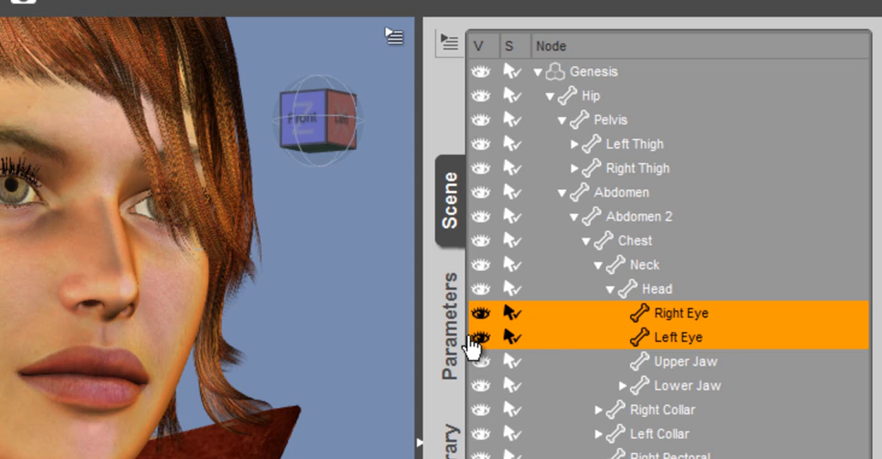
pyautogui.click(450, 331)
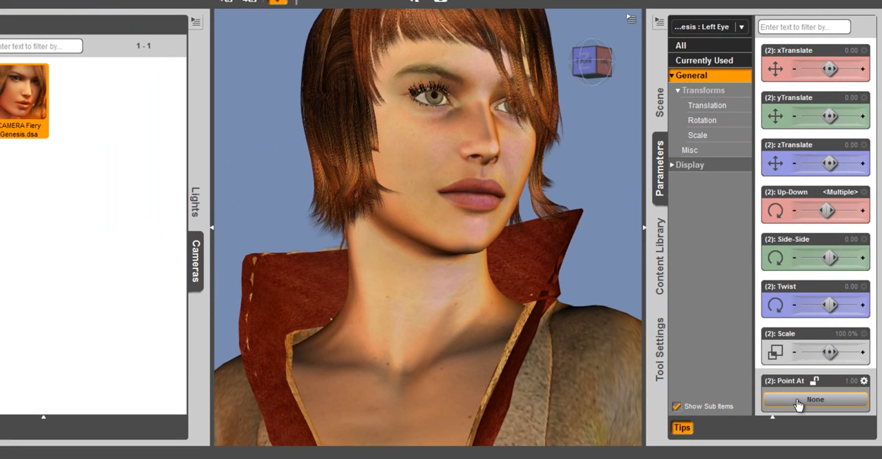
# Set both eyes' Point At target to Camera 1 so the gaze meets the viewer
pyautogui.click(814, 399)
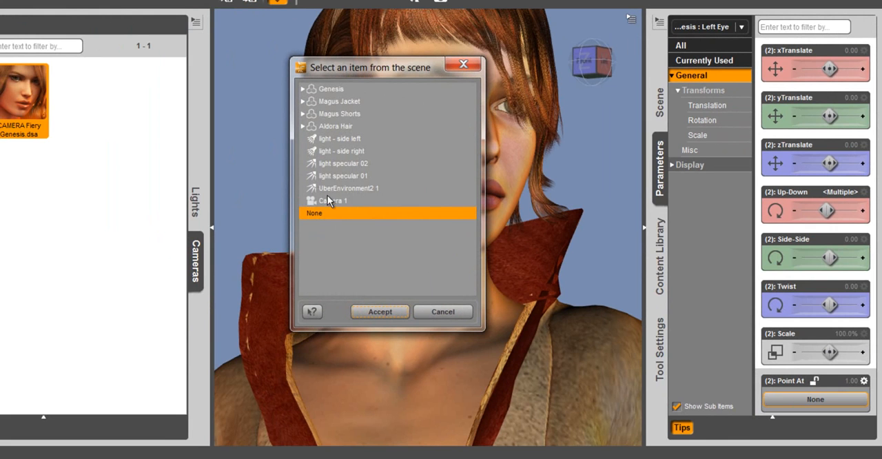
pyautogui.click(348, 201)
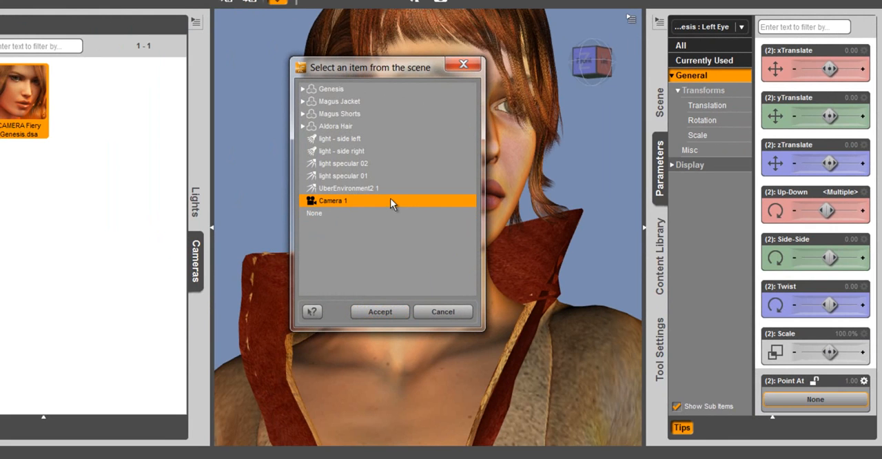
pyautogui.moveTo(396, 204)
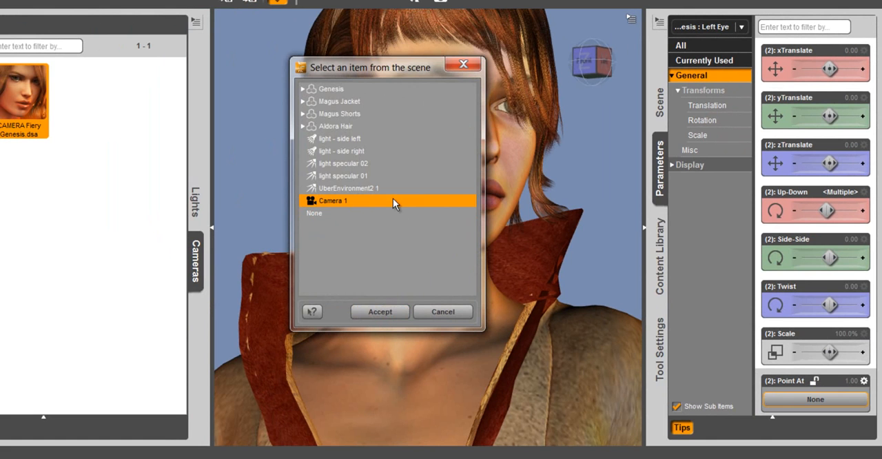
pyautogui.click(381, 312)
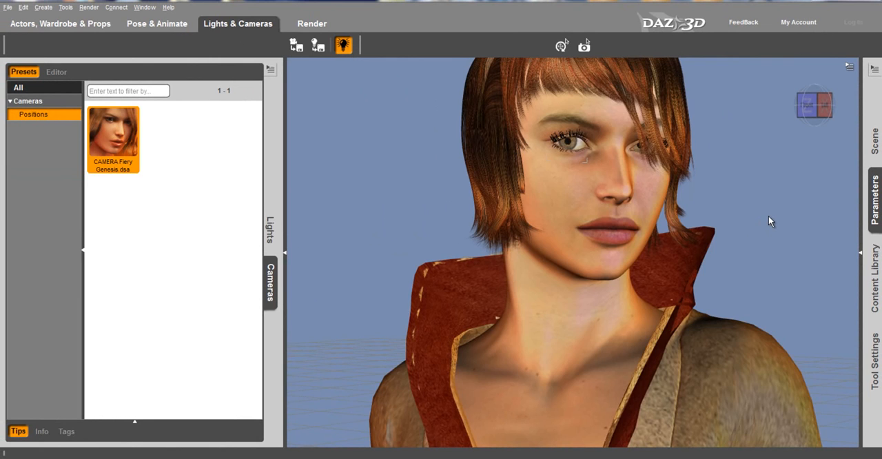
# Show the Aldora hair's shaping morph sliders in the Actors, Wardrobe & Props workspace
pyautogui.click(60, 22)
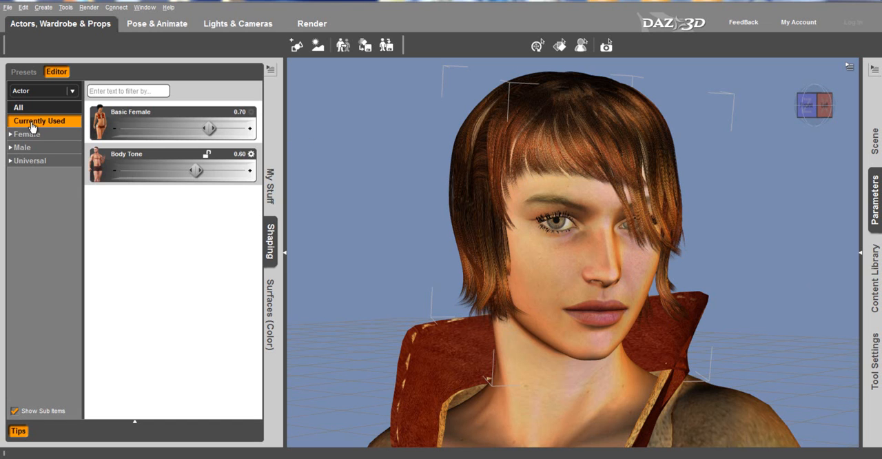
pyautogui.moveTo(401, 198)
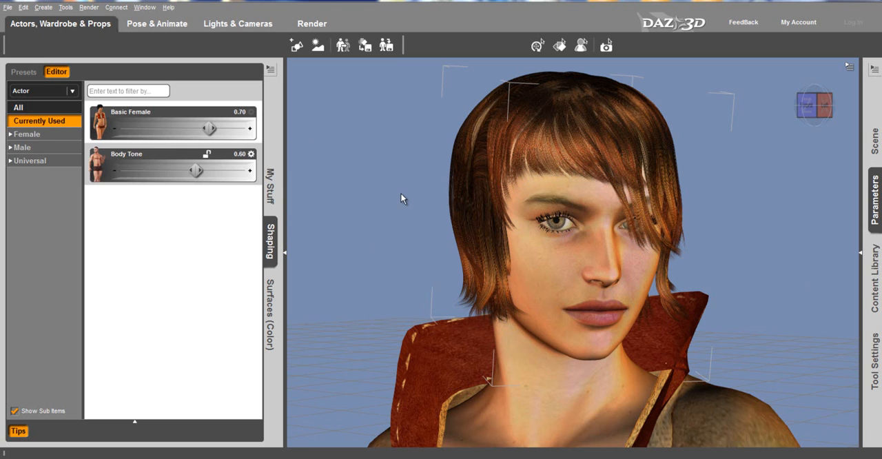
pyautogui.moveTo(397, 187)
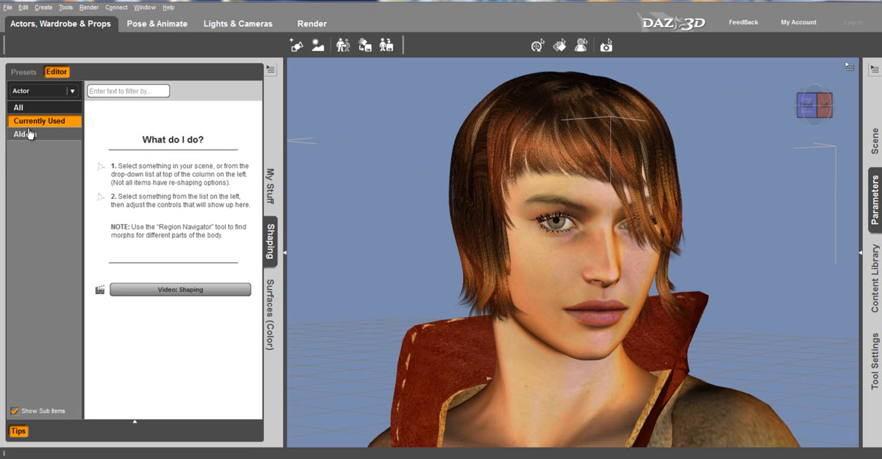
pyautogui.click(25, 135)
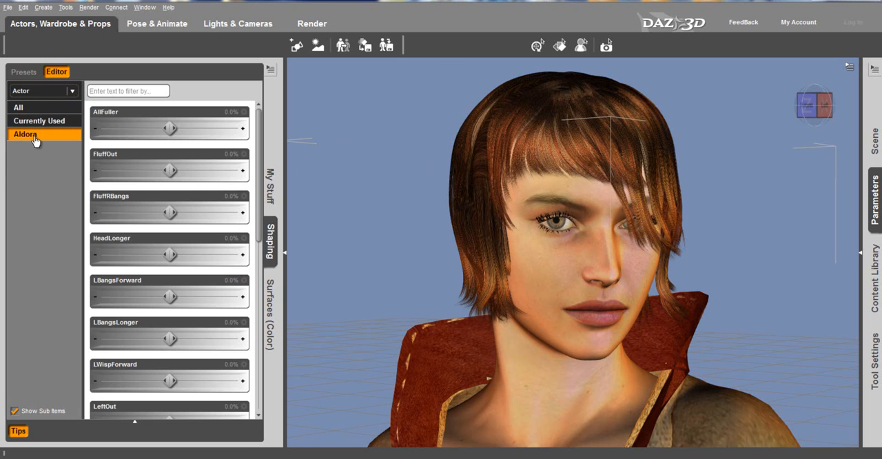
pyautogui.moveTo(68, 76)
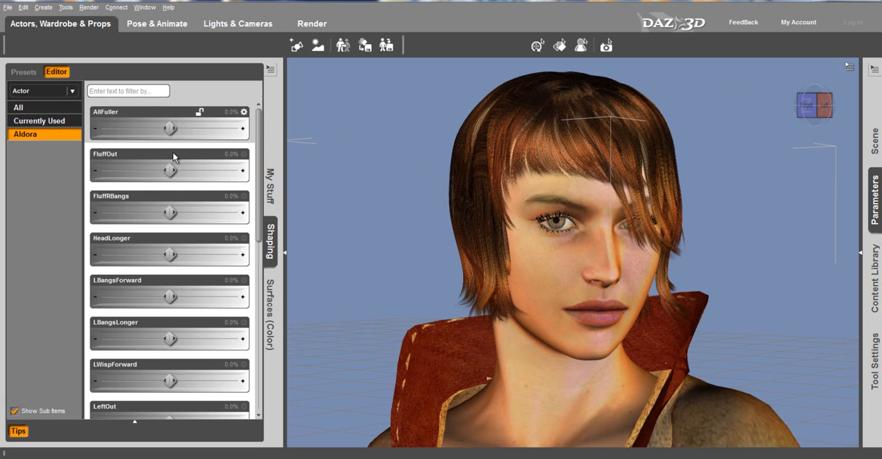
# Raise the Aldora hair's overall fullness to about 36% and adjust the left bangs length
pyautogui.scroll(-3)
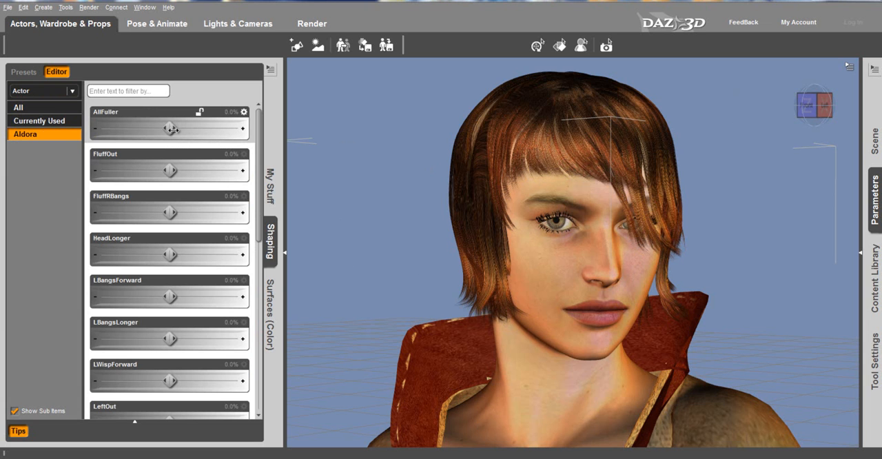
pyautogui.moveTo(171, 129); pyautogui.dragTo(185, 130)
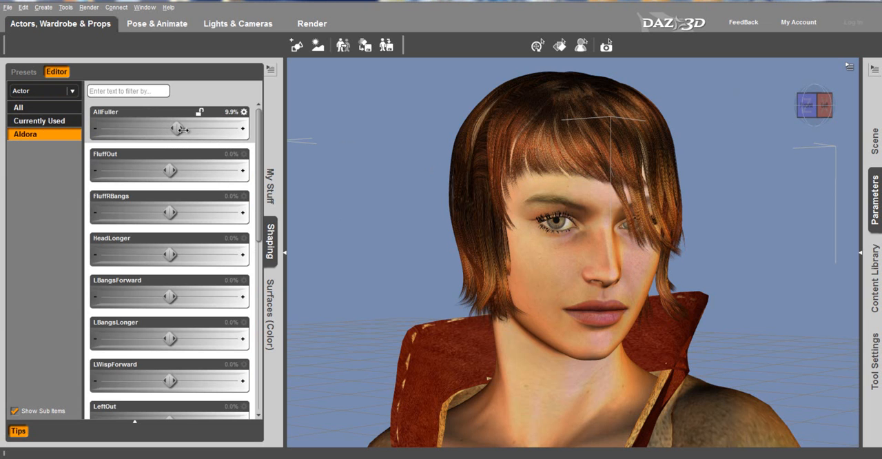
pyautogui.moveTo(184, 129); pyautogui.dragTo(193, 130)
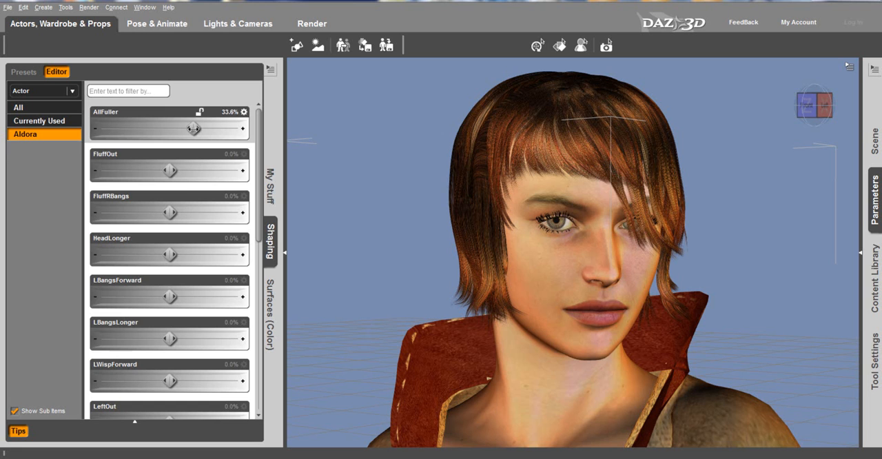
pyautogui.moveTo(190, 129); pyautogui.dragTo(196, 129)
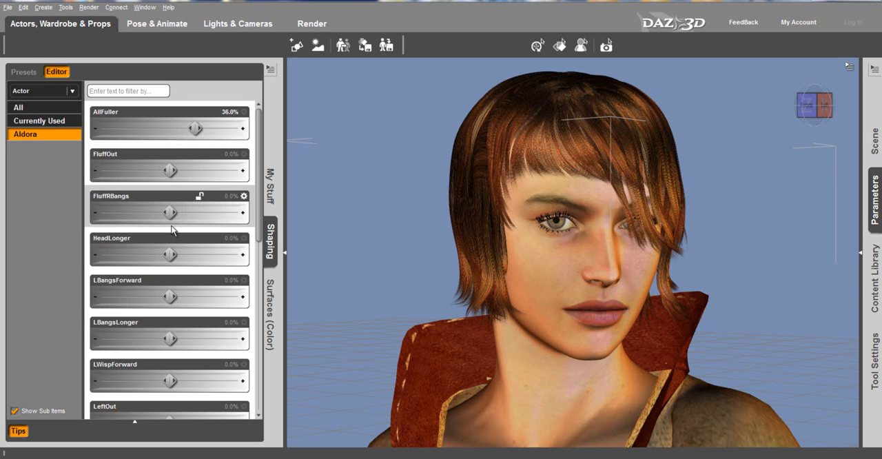
pyautogui.moveTo(168, 299)
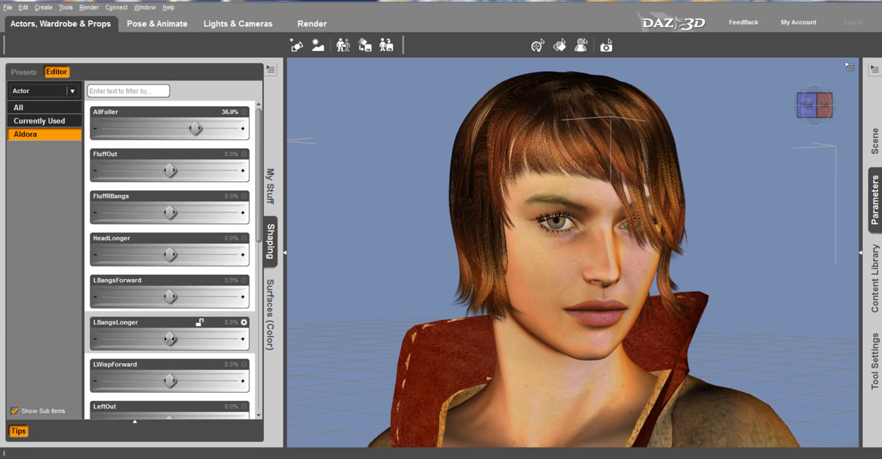
pyautogui.moveTo(171, 339); pyautogui.dragTo(185, 339)
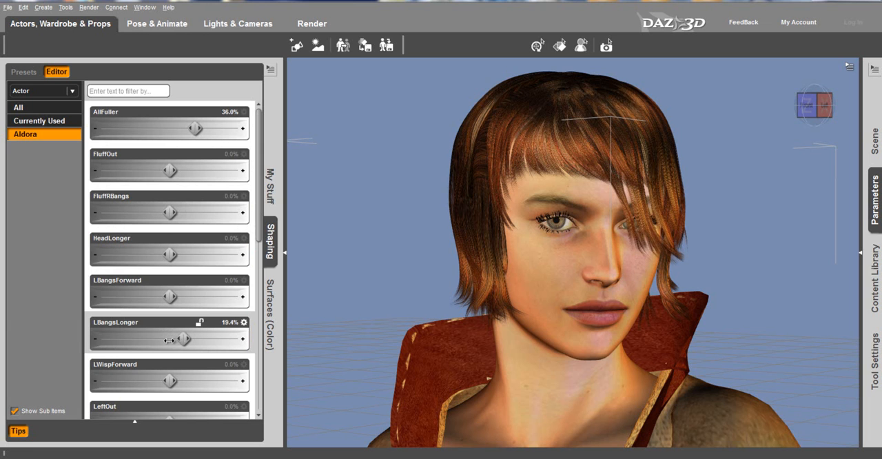
pyautogui.moveTo(185, 339); pyautogui.dragTo(162, 339)
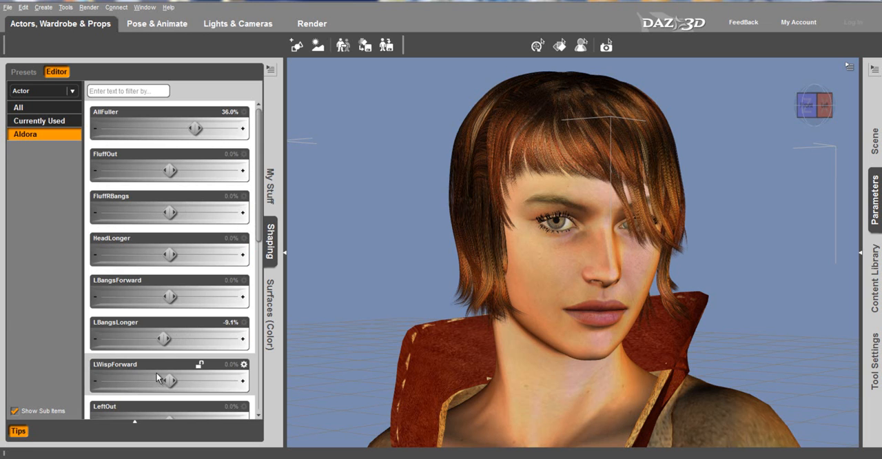
# Lengthen the right side (32.0%) and right bangs (39.9%), sweep the left bangs and add a windy touch
pyautogui.scroll(-3)
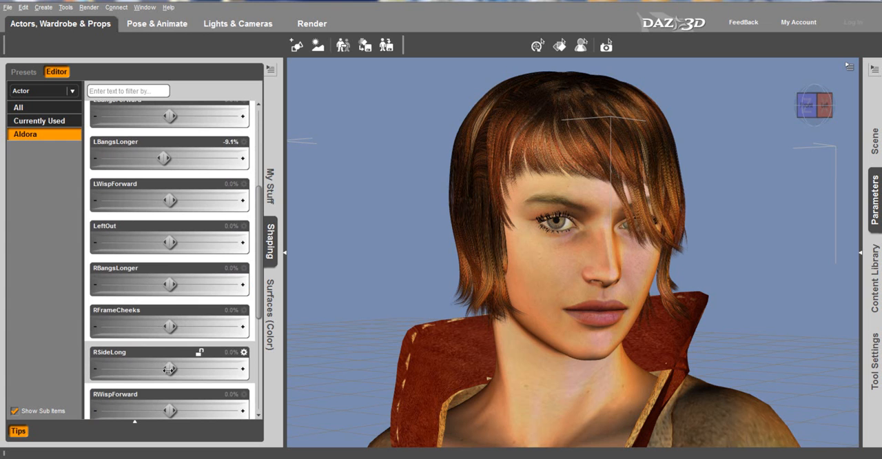
pyautogui.moveTo(169, 369); pyautogui.dragTo(187, 369)
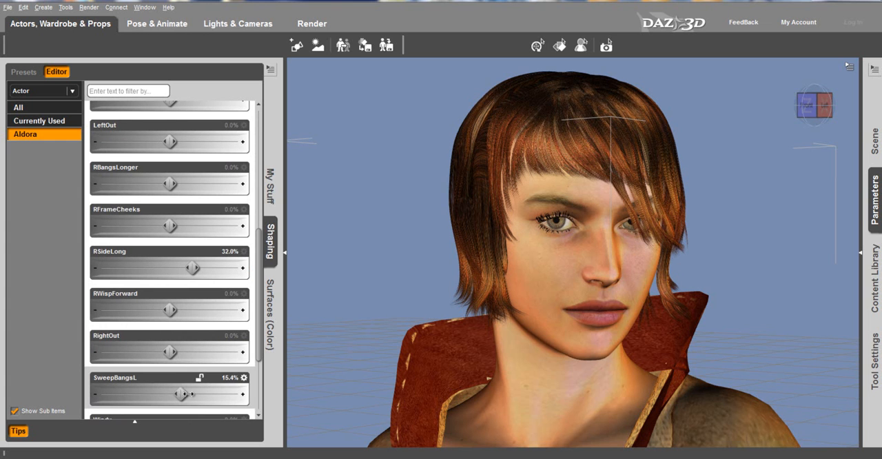
pyautogui.moveTo(184, 394); pyautogui.dragTo(215, 394)
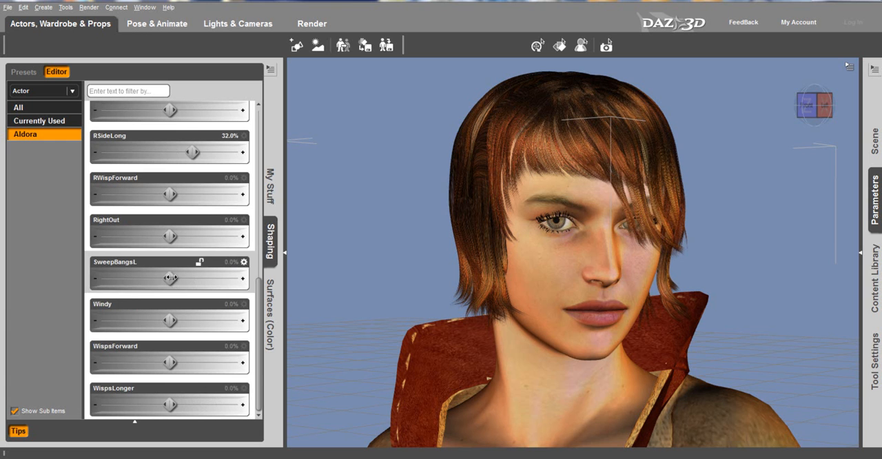
pyautogui.moveTo(171, 278); pyautogui.dragTo(204, 279)
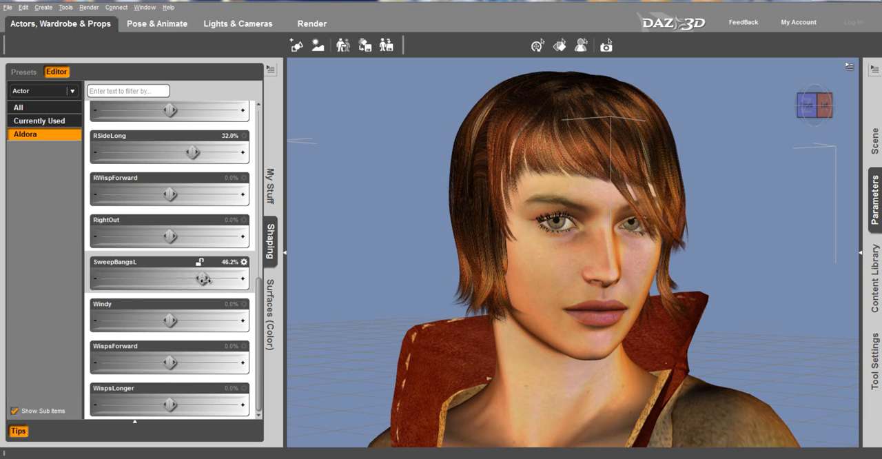
pyautogui.moveTo(204, 278); pyautogui.dragTo(214, 279)
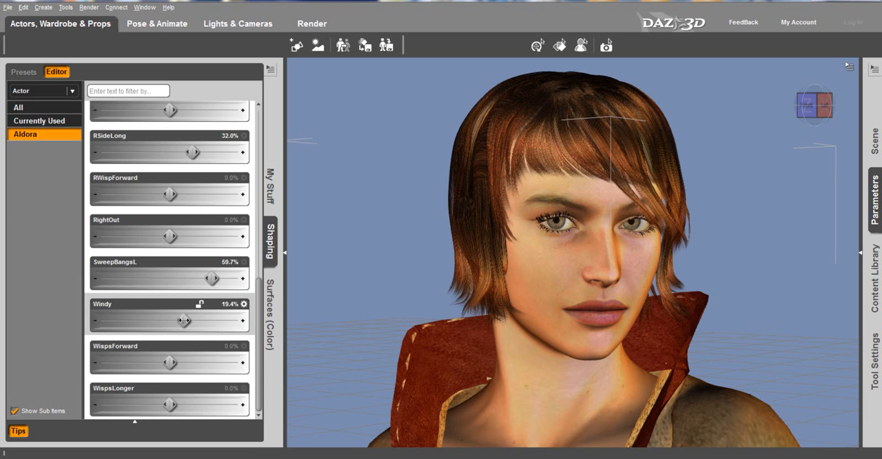
pyautogui.moveTo(185, 320); pyautogui.dragTo(191, 319)
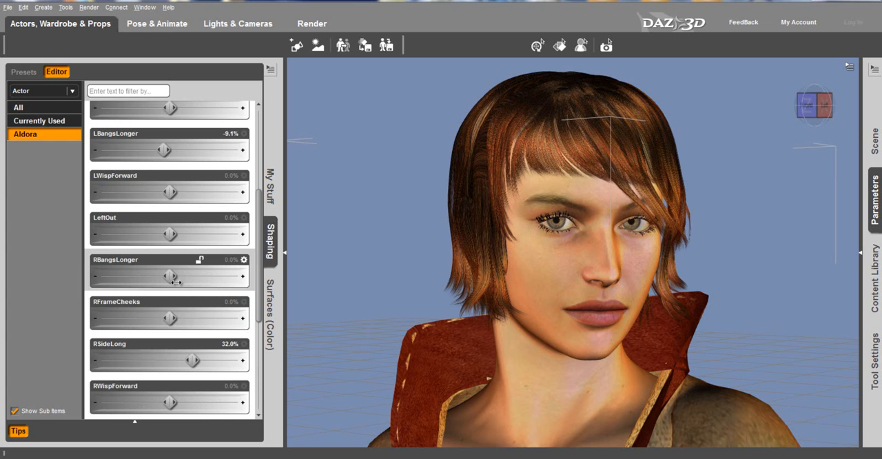
pyautogui.moveTo(171, 276); pyautogui.dragTo(190, 276)
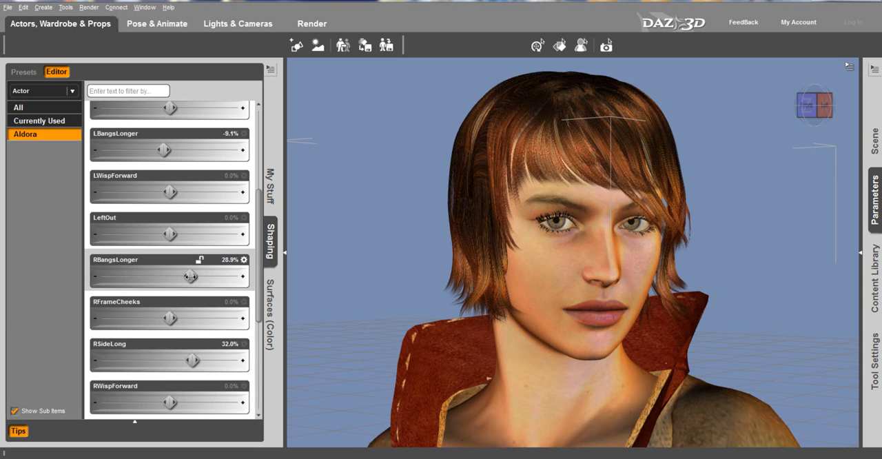
pyautogui.moveTo(190, 276); pyautogui.dragTo(196, 275)
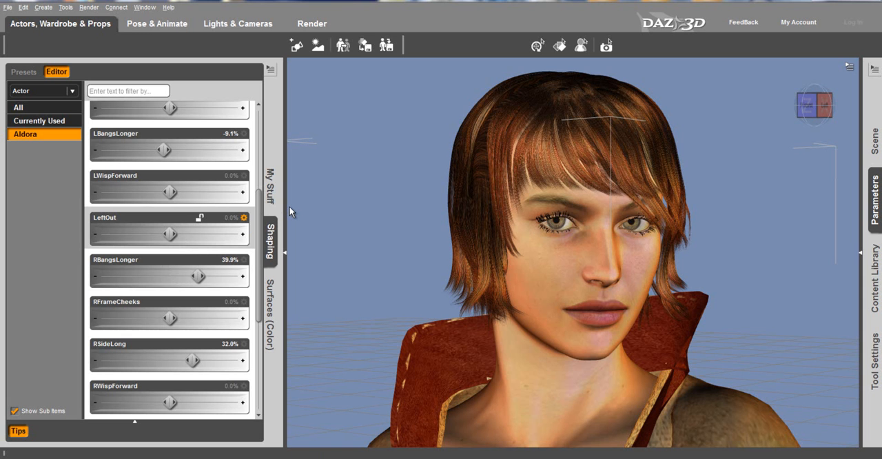
pyautogui.moveTo(314, 157)
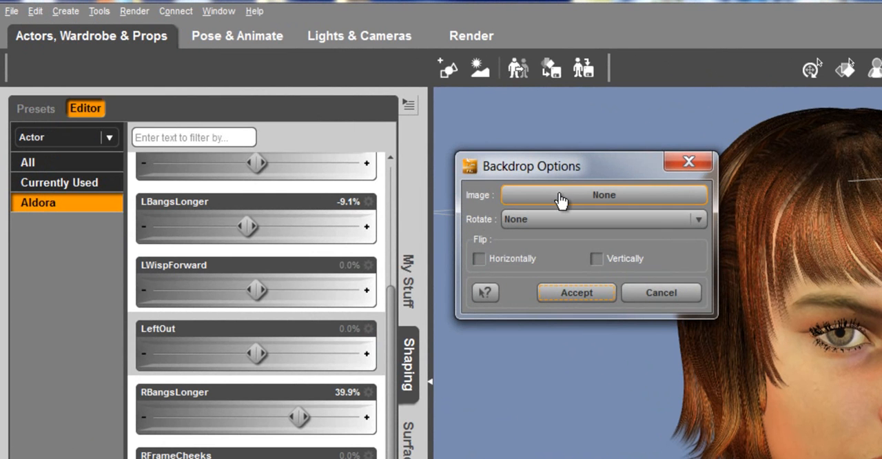
pyautogui.moveTo(544, 201)
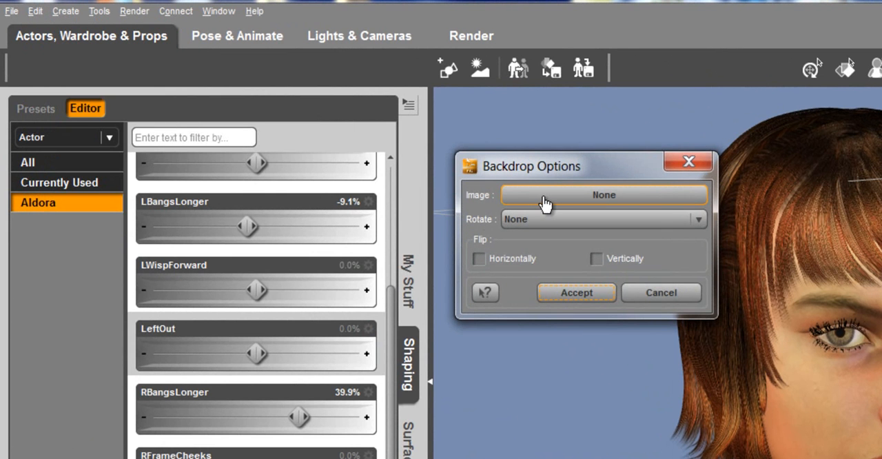
# Browse for a backdrop image from the Backdrop Options
pyautogui.click(603, 195)
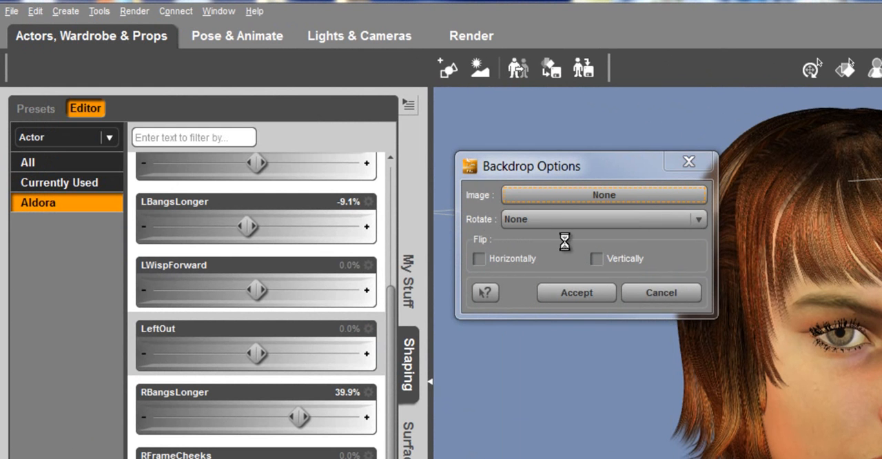
pyautogui.click(603, 194)
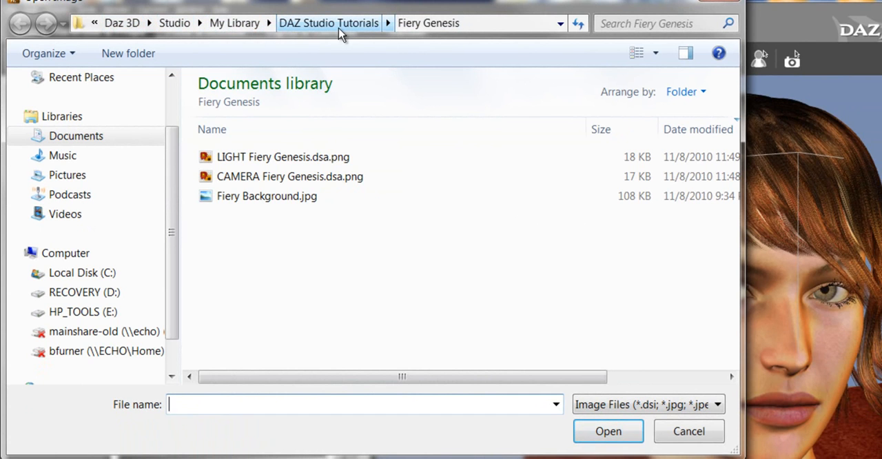
pyautogui.moveTo(267, 195)
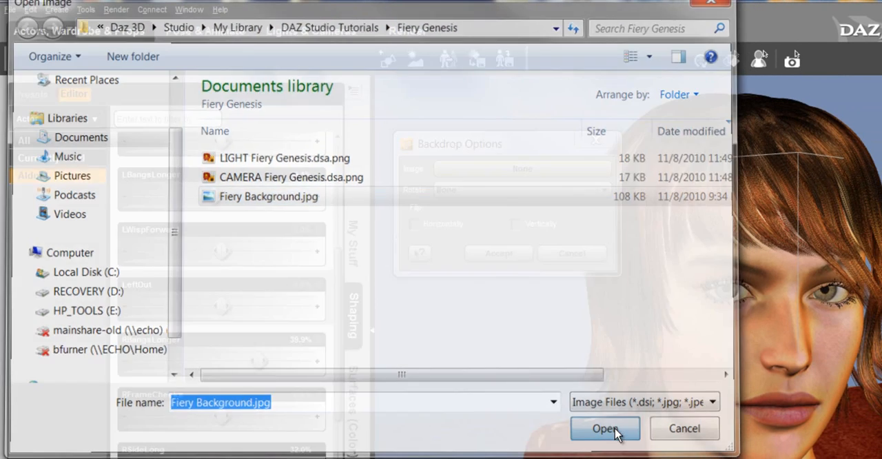
# Load Fiery Background.jpg as the scene backdrop
pyautogui.click(607, 427)
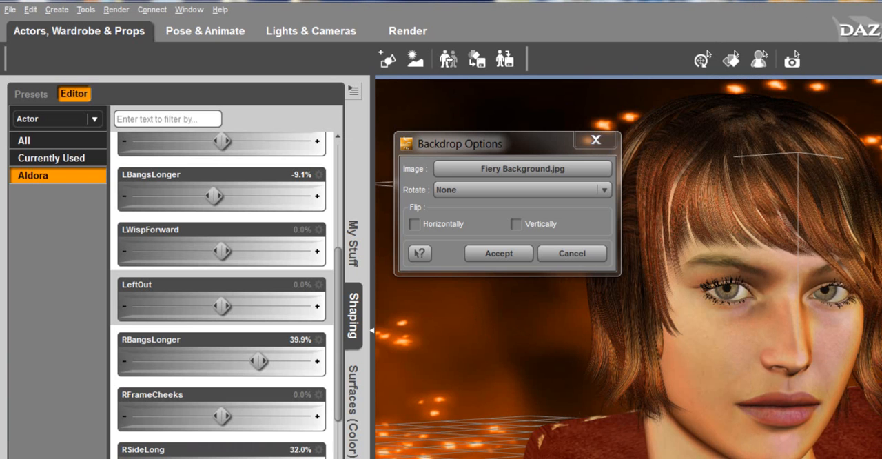
pyautogui.moveTo(514, 206)
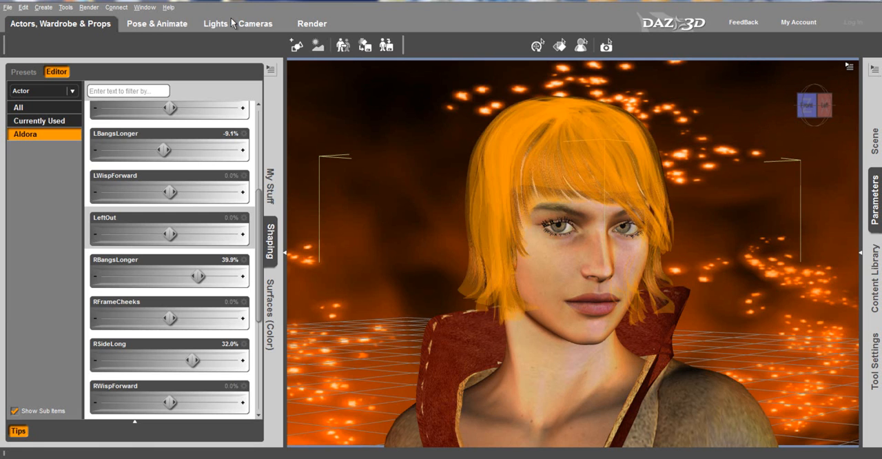
# Set the render dimensions to the Letter (17:22) preset in Render settings
pyautogui.click(312, 22)
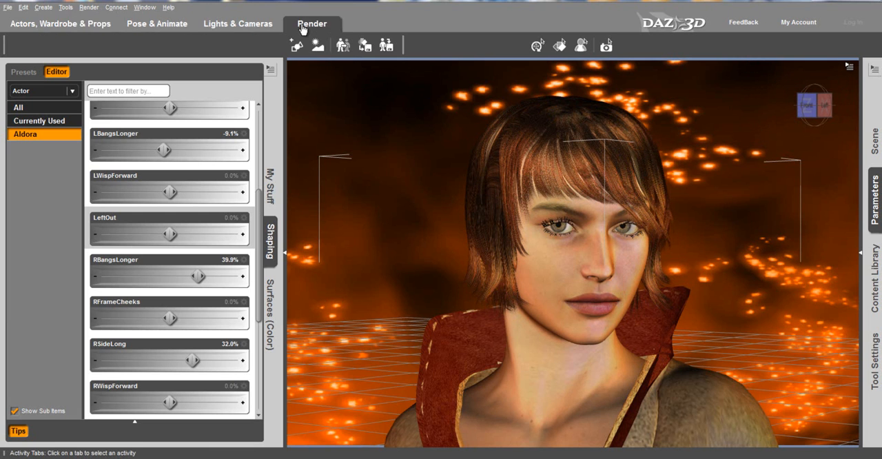
pyautogui.click(311, 23)
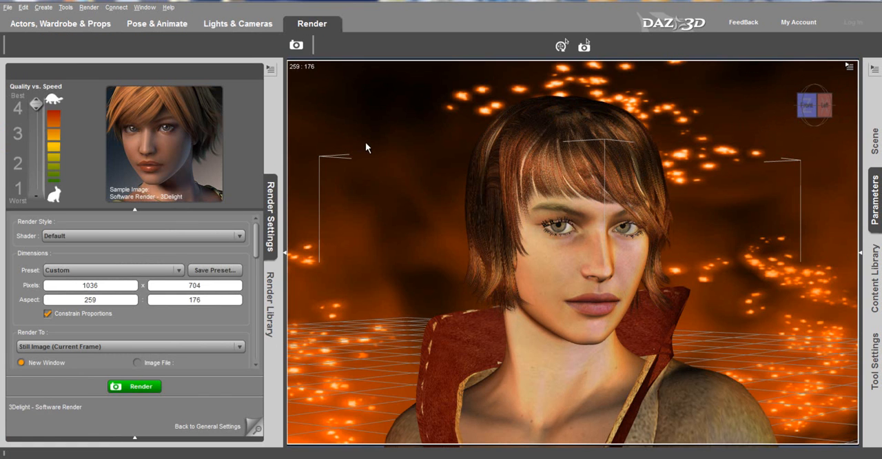
pyautogui.moveTo(283, 210)
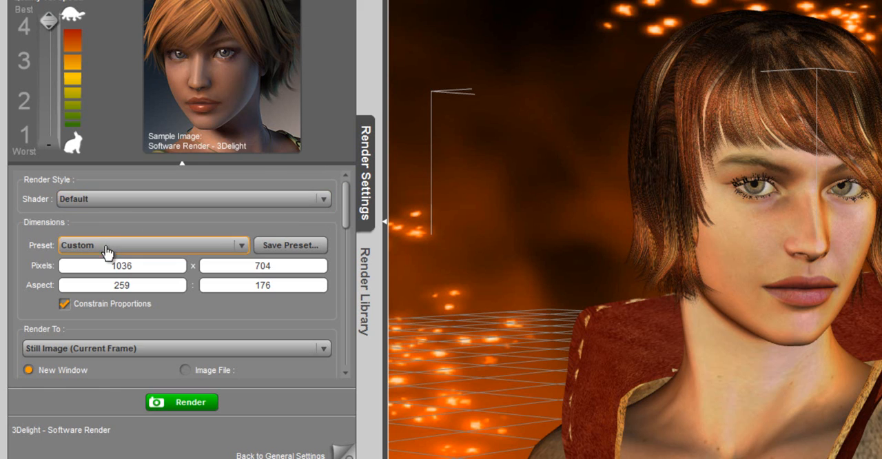
pyautogui.click(153, 245)
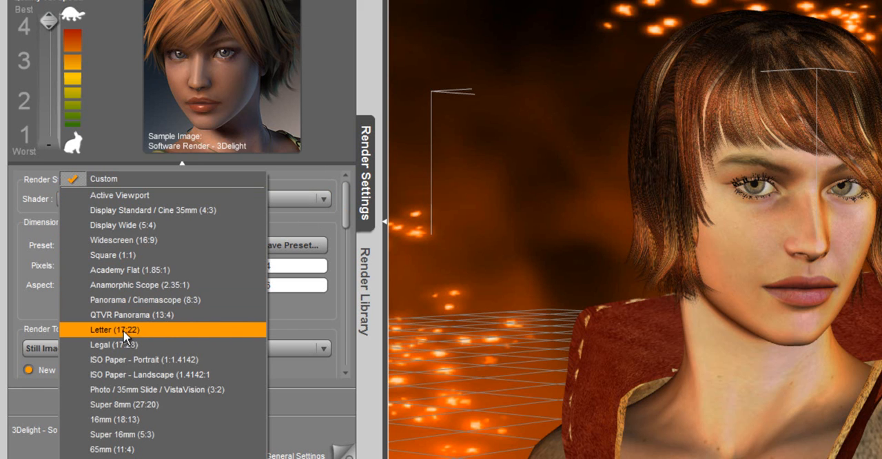
pyautogui.click(121, 330)
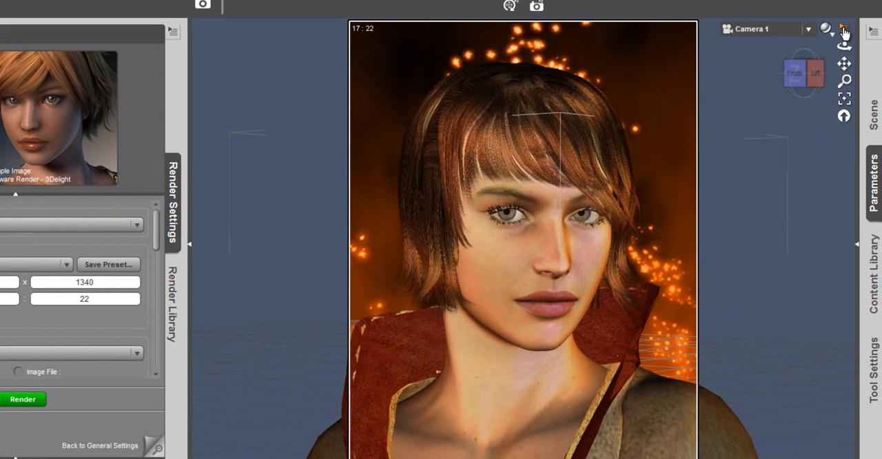
pyautogui.click(841, 29)
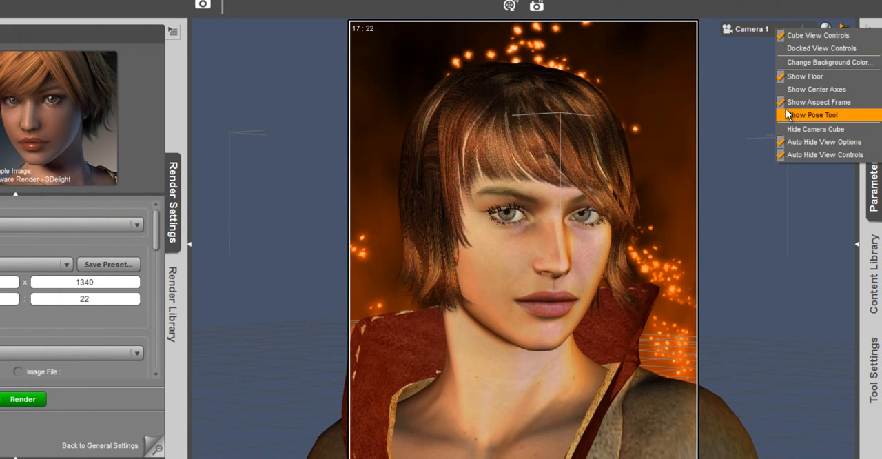
pyautogui.click(824, 111)
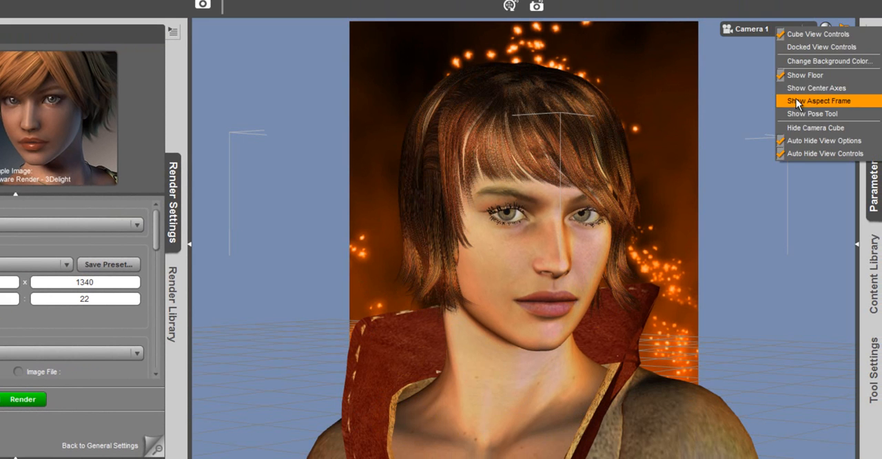
pyautogui.click(819, 102)
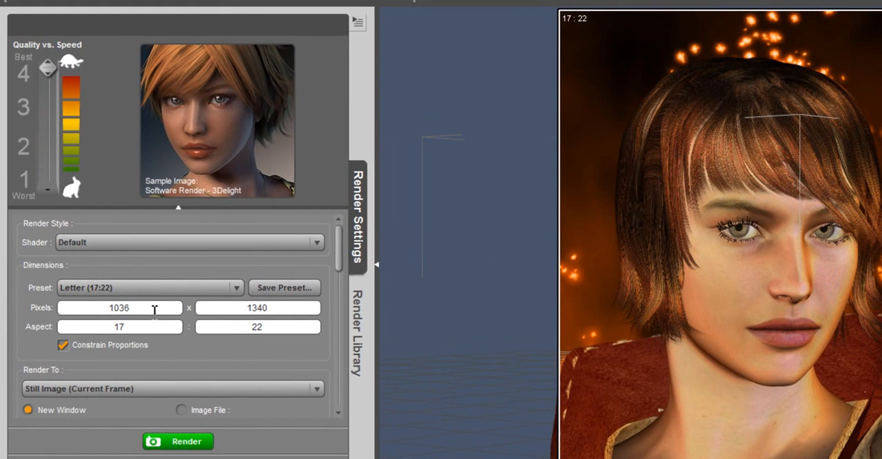
# Set the render width to 800 pixels, giving 800 × 1035 at 17:22 aspect
pyautogui.doubleClick(118, 307)
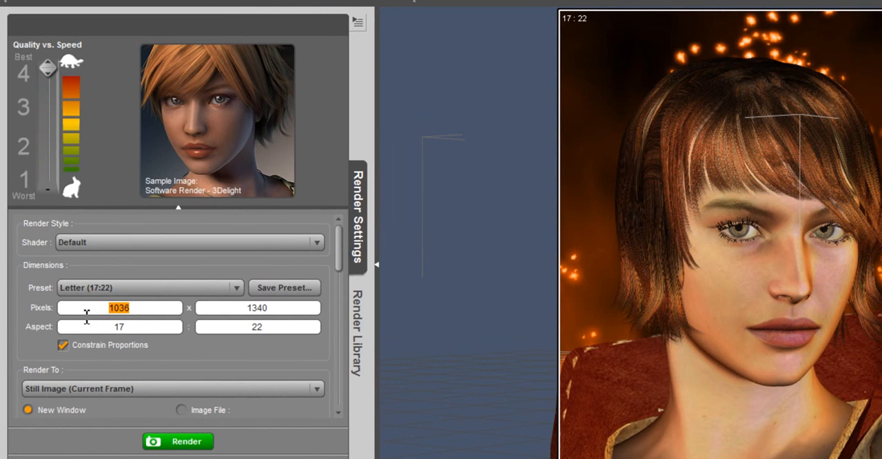
pyautogui.write('800')
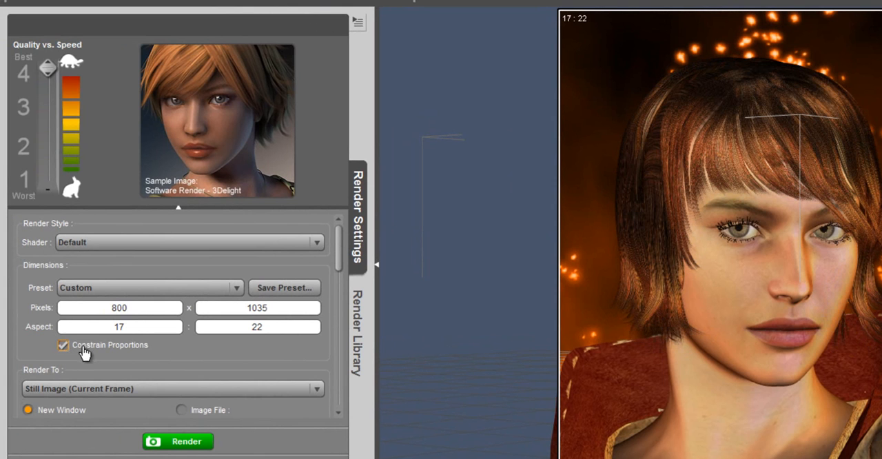
pyautogui.moveTo(34, 418)
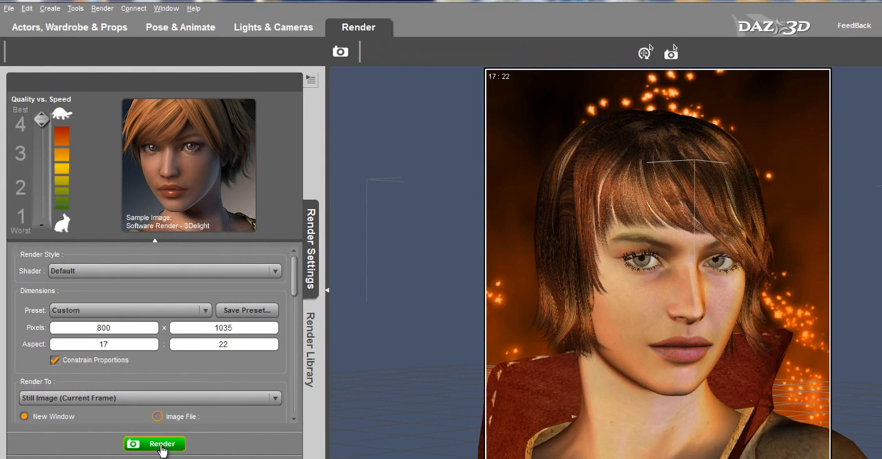
# Render the fiery Genesis portrait to a new image window
pyautogui.click(160, 444)
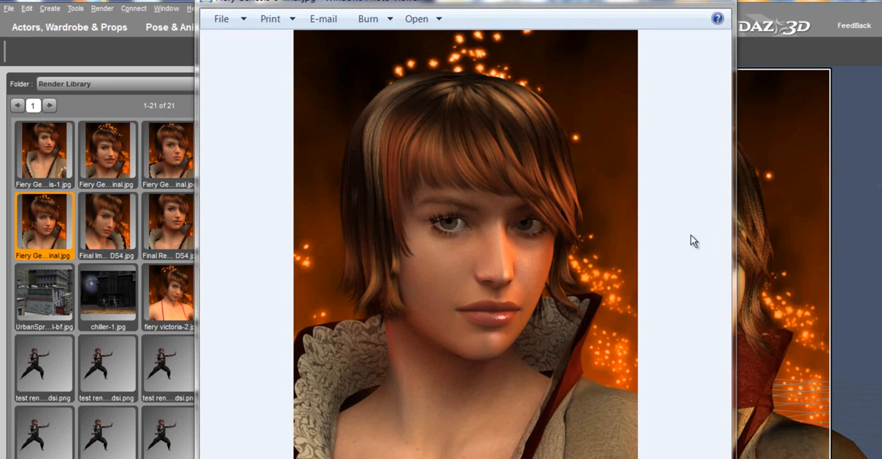
pyautogui.moveTo(862, 212)
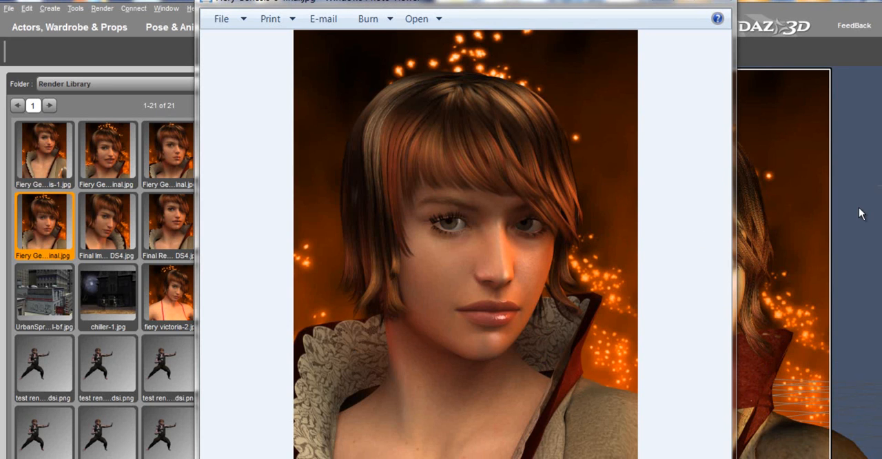